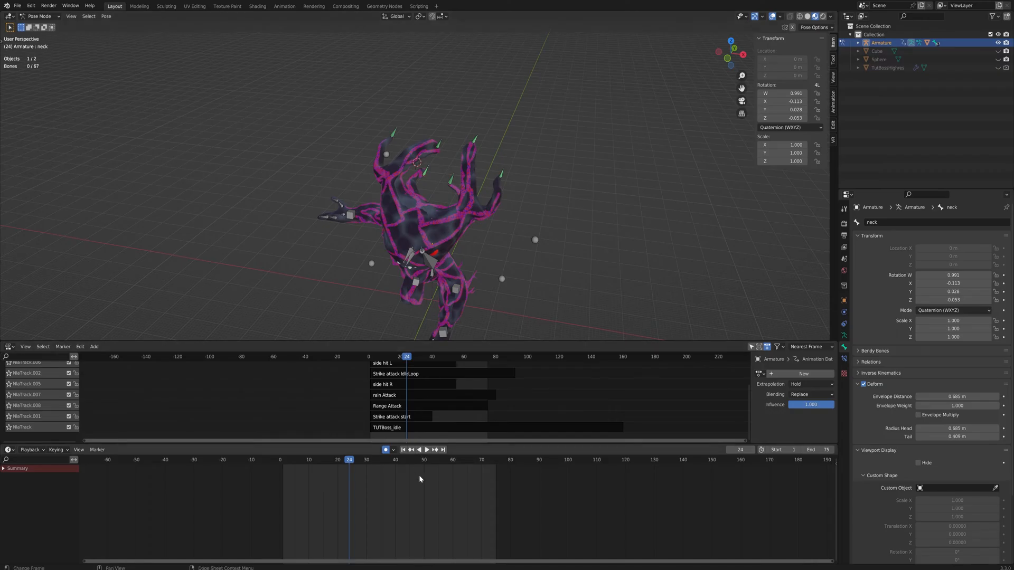
mouse_move(428, 473)
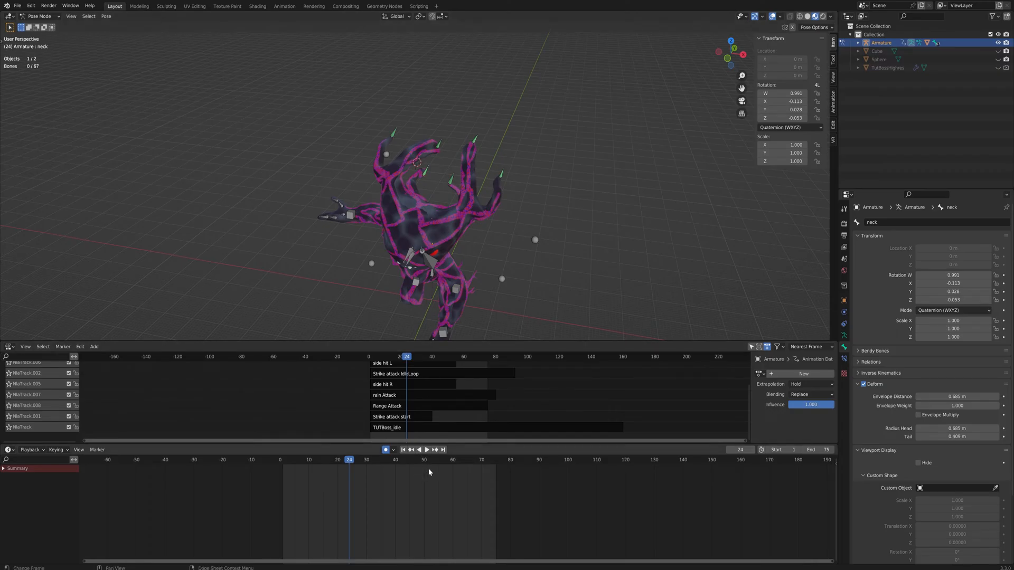
mouse_move(497, 426)
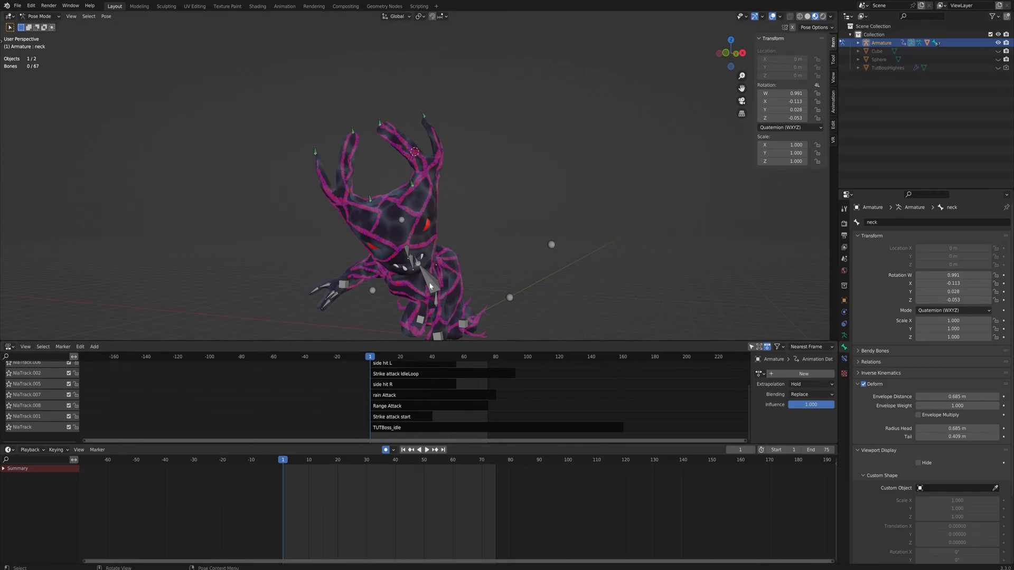
Step: Clear all bone transforms via the 'clear' command search, returning the boss rig to its rest T-pose
key(f3)
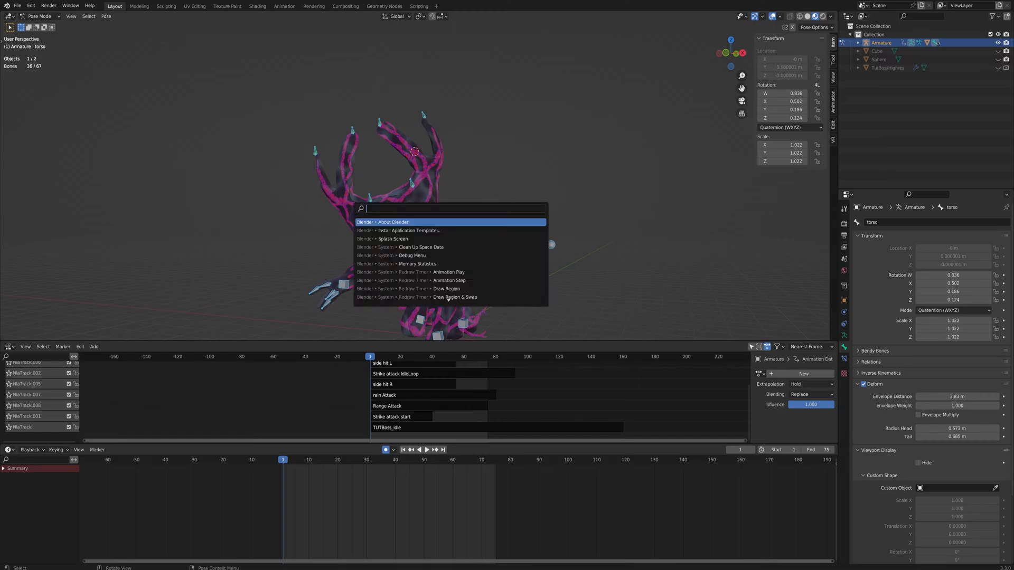
text(clear)
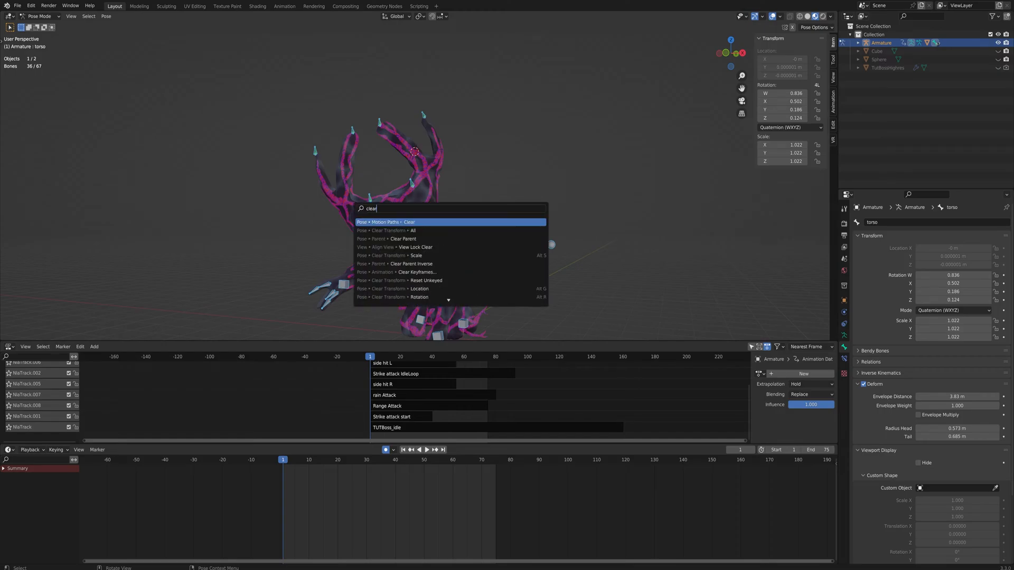
click(386, 230)
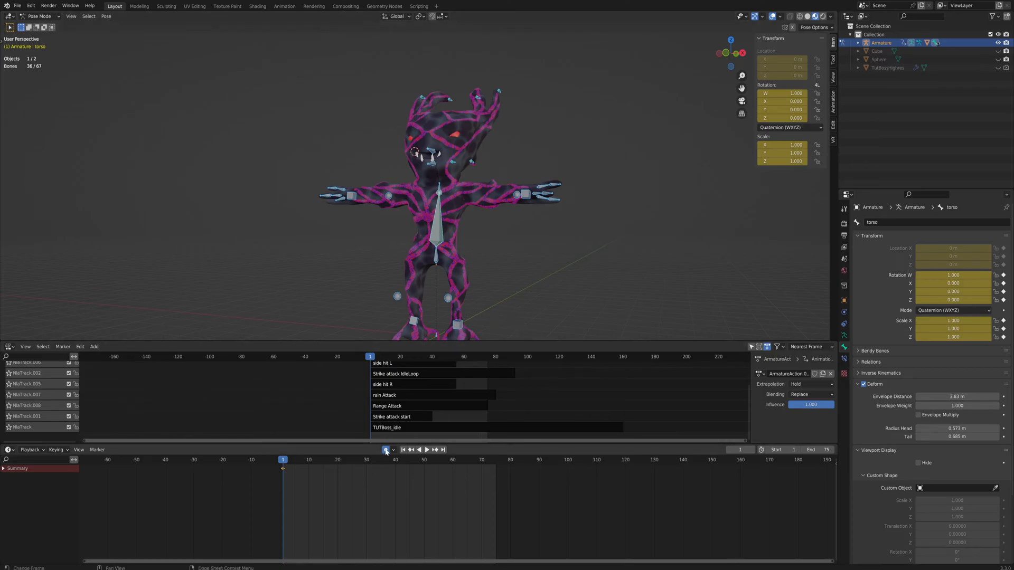
mouse_move(387, 450)
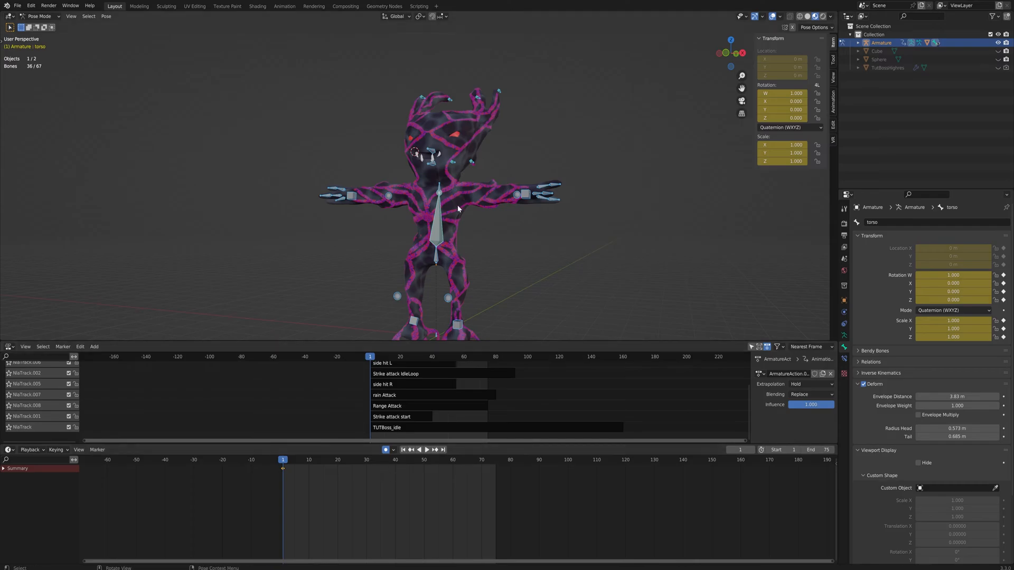
mouse_move(372, 464)
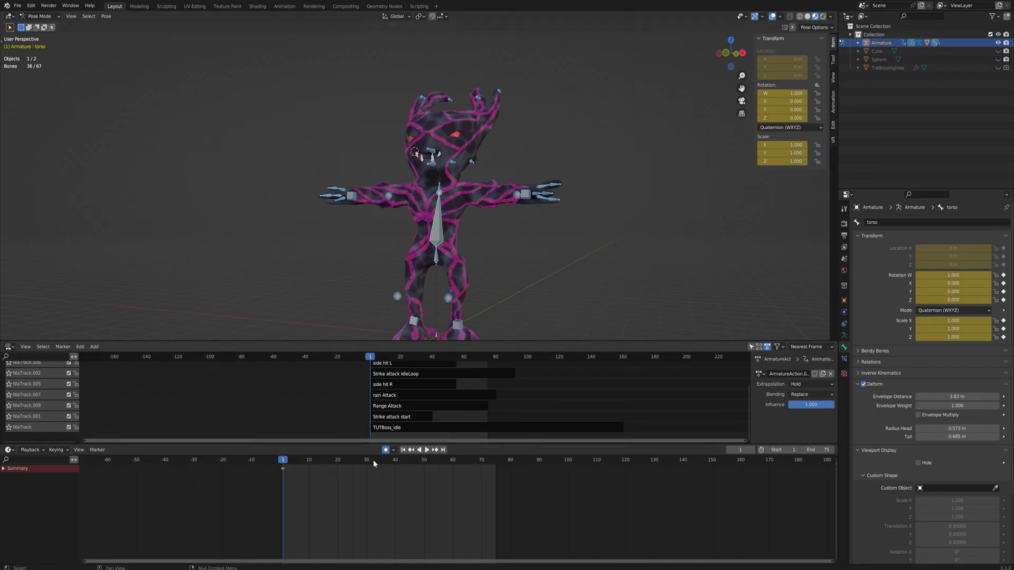
Step: Keyframe Elbow.R.002 raised at frame 10 and back at rest by frame 20
click(309, 460)
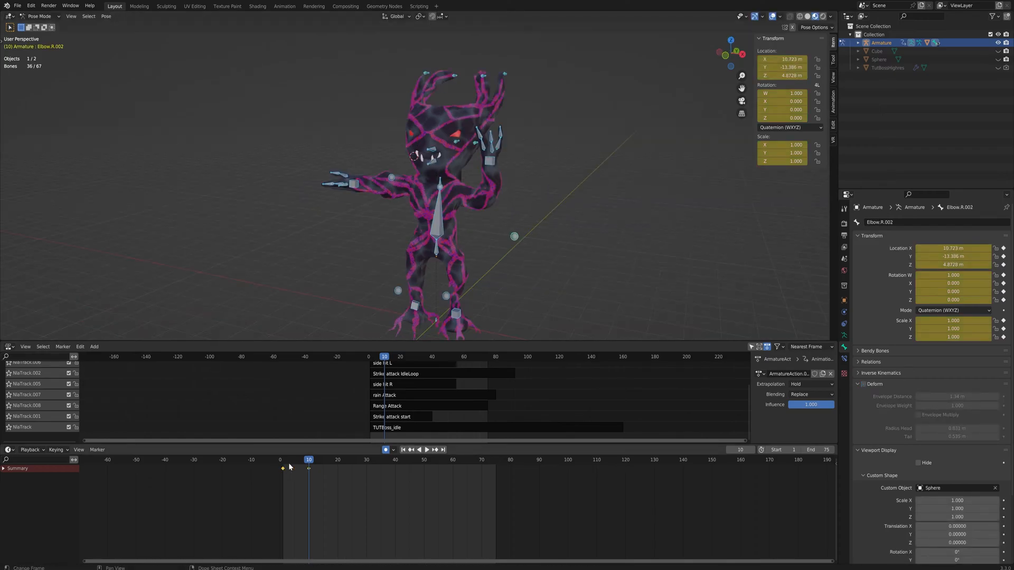
click(337, 460)
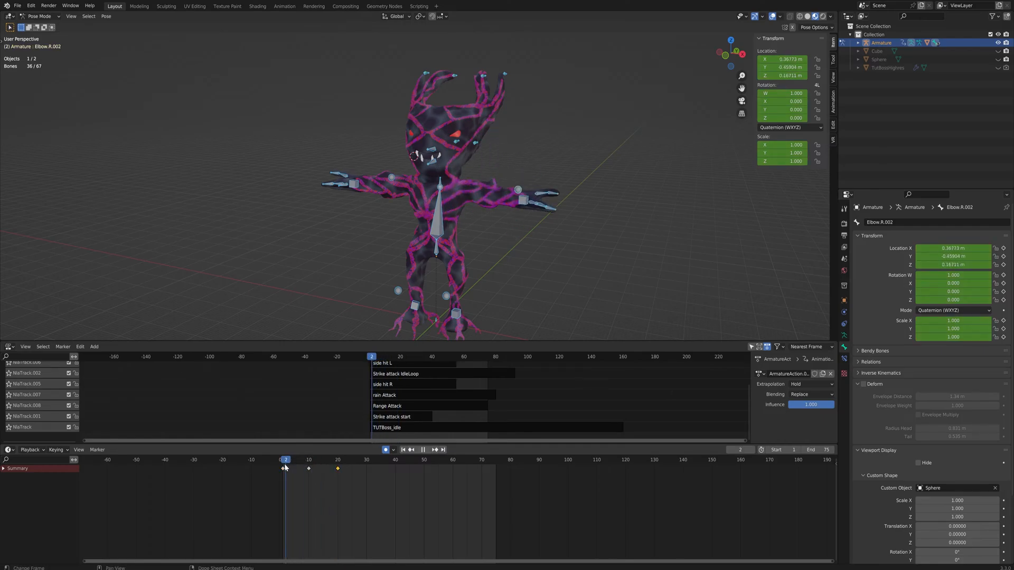
click(332, 460)
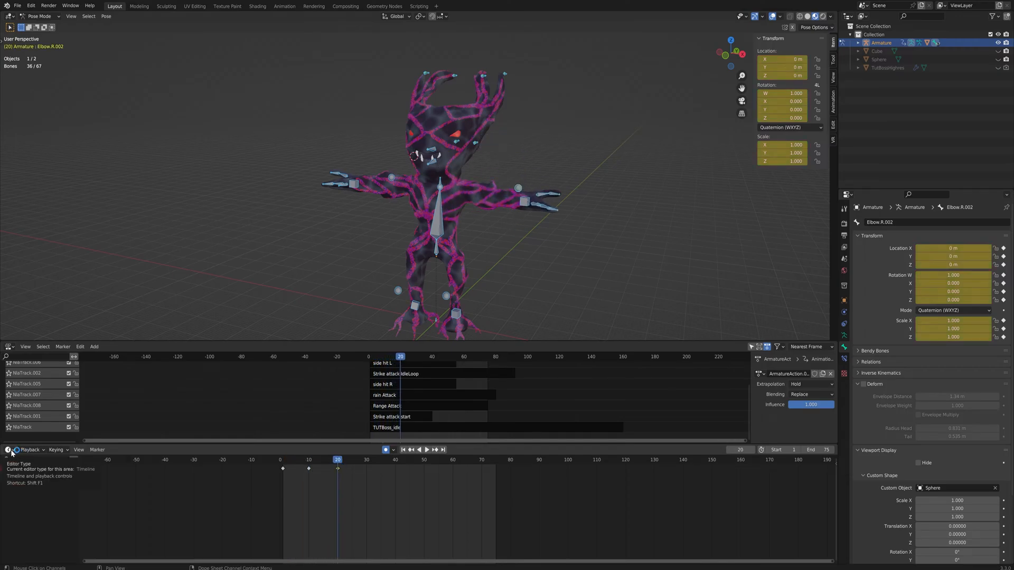
Step: Switch the timeline to a Dope Sheet in Action Editor mode showing ArmatureAction.009
click(8, 450)
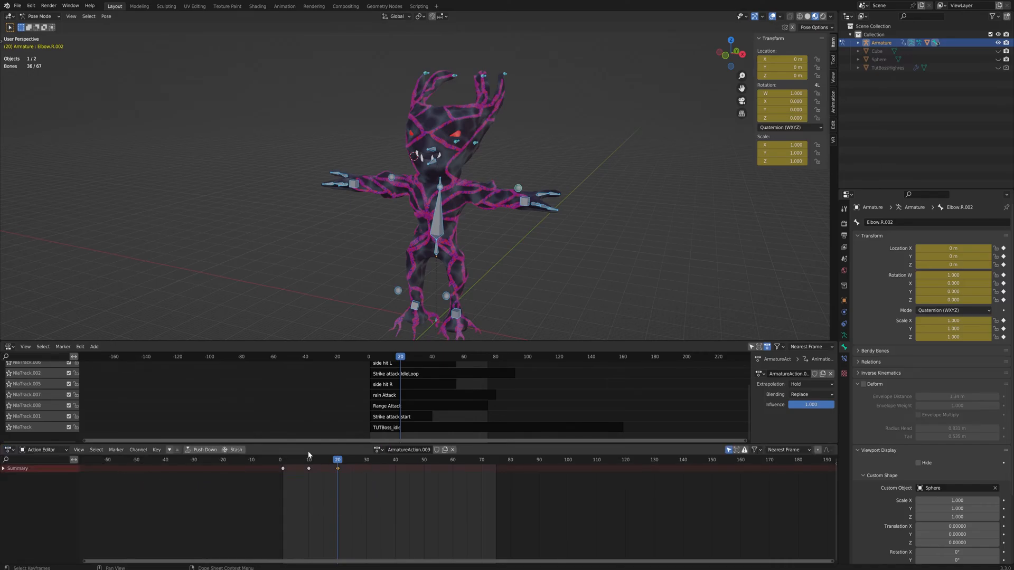
mouse_move(352, 502)
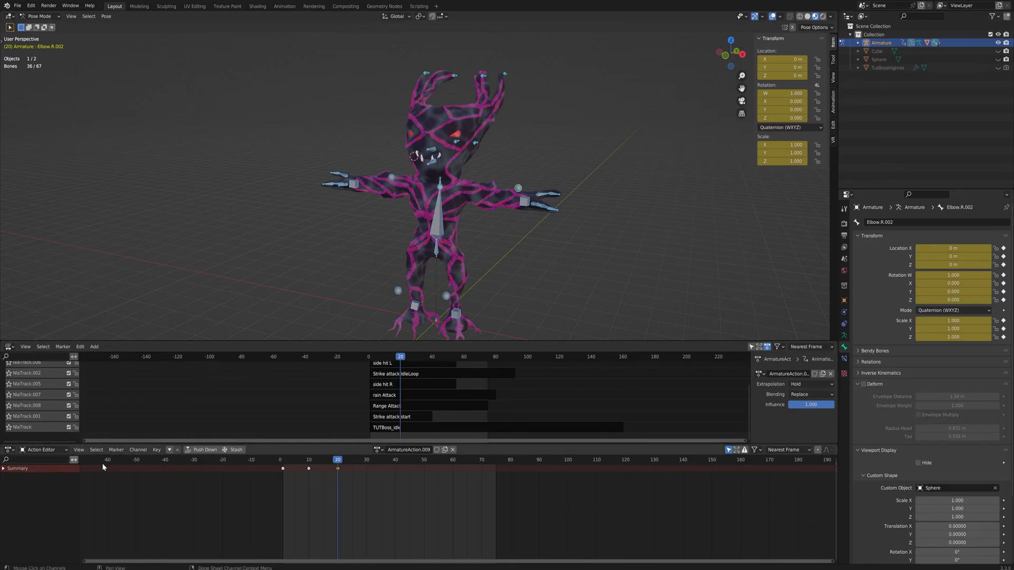
mouse_move(154, 467)
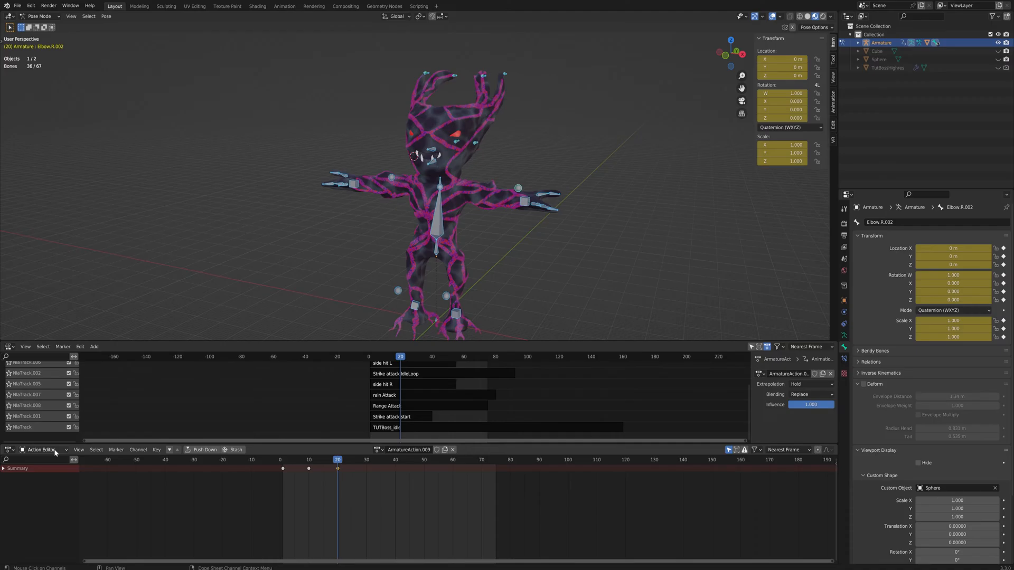
click(42, 450)
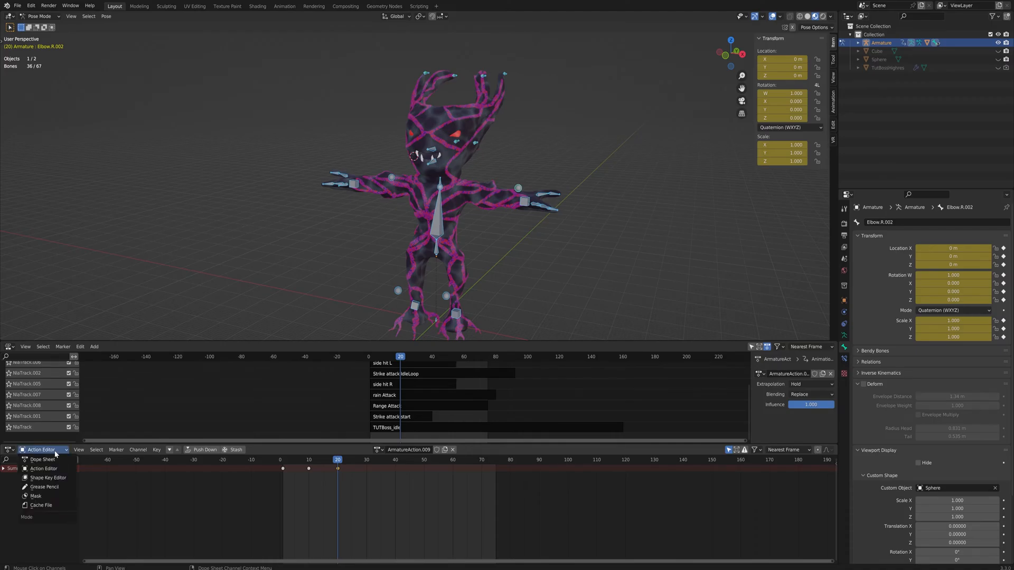
mouse_move(41, 468)
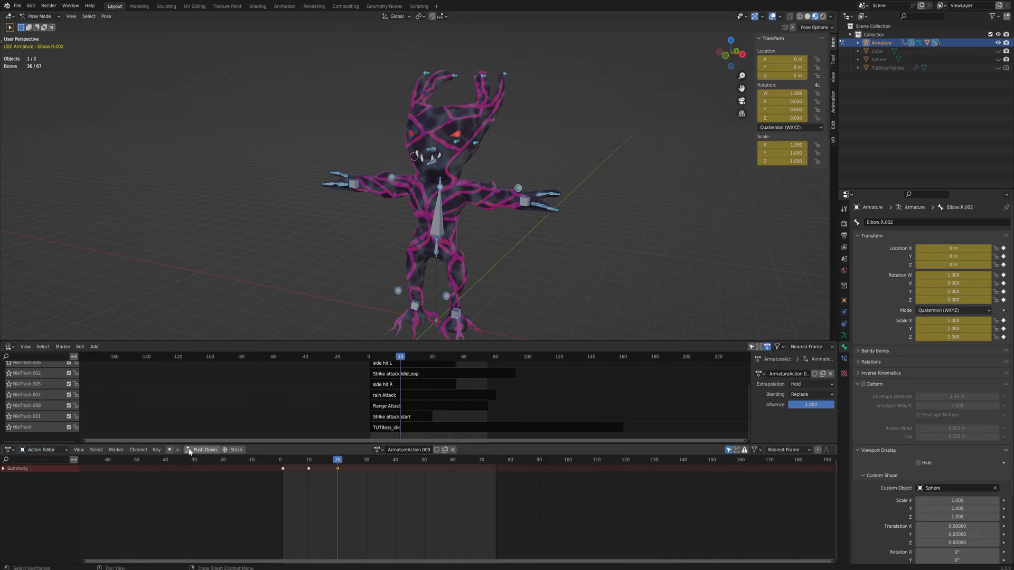
Step: Push ArmatureAction.009 down into its own NLA track
click(205, 450)
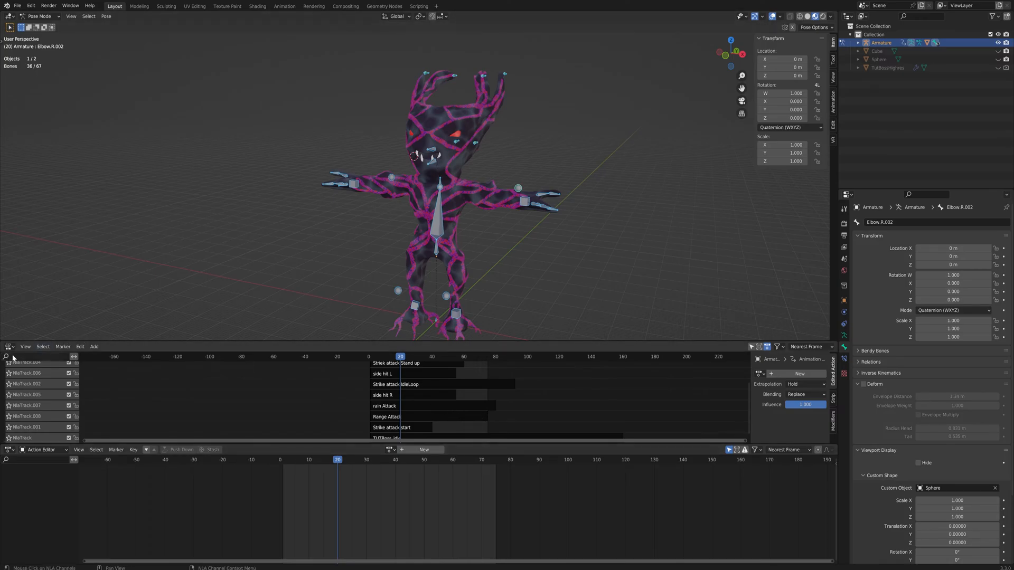
mouse_move(93, 427)
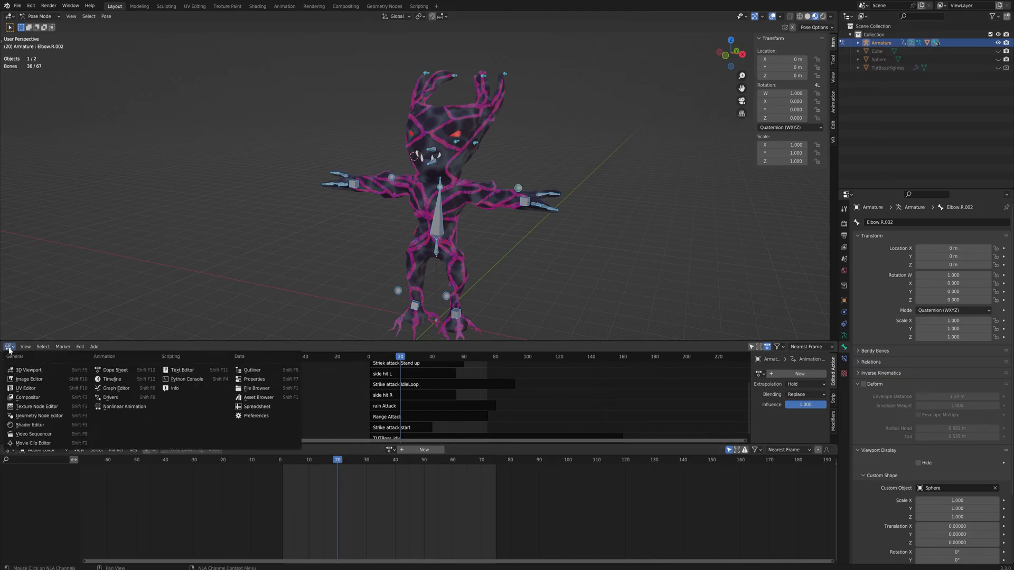
mouse_move(124, 405)
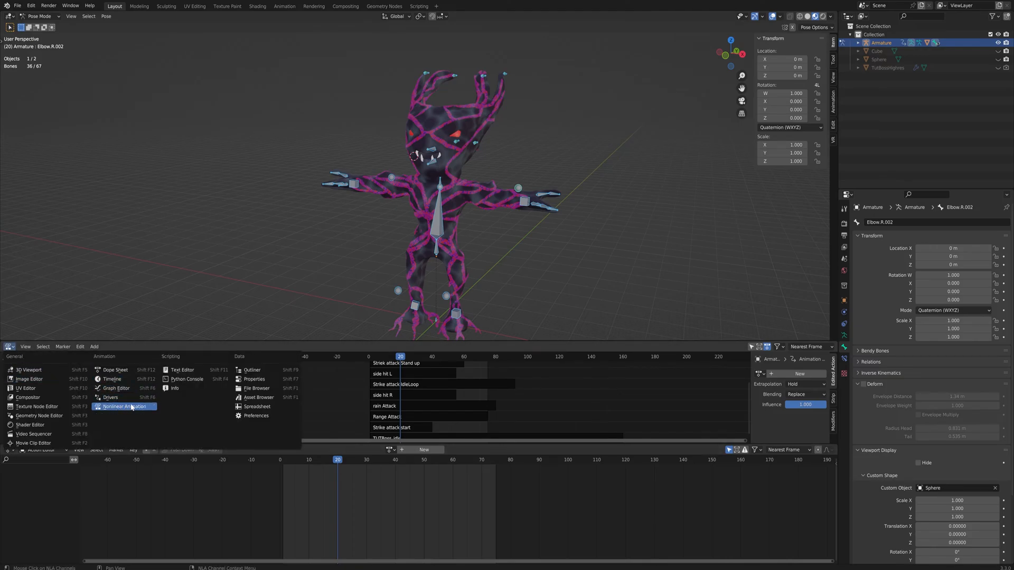
Step: Show the NLA editor and rename the new ArmatureAction strip
click(122, 405)
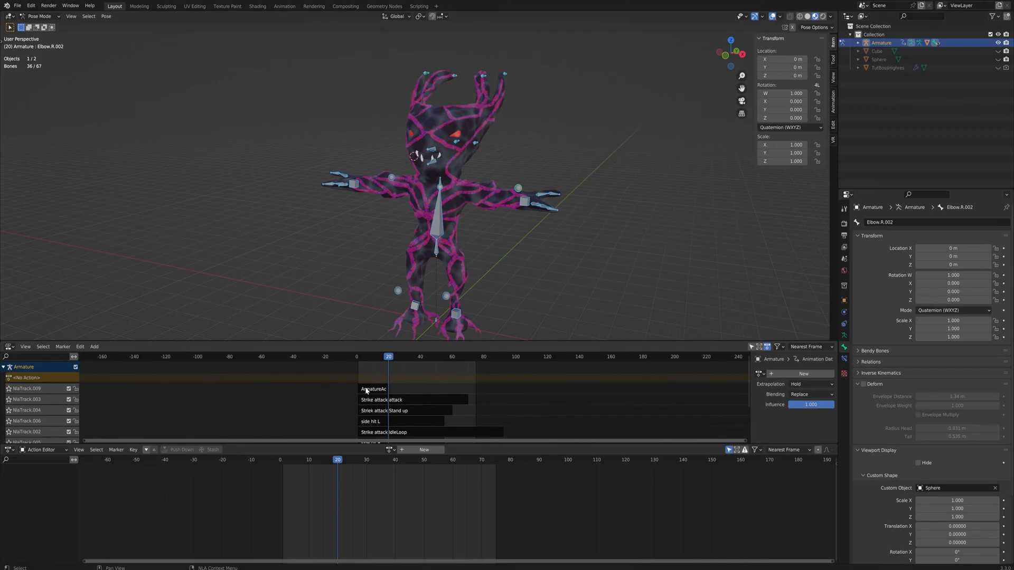
click(374, 356)
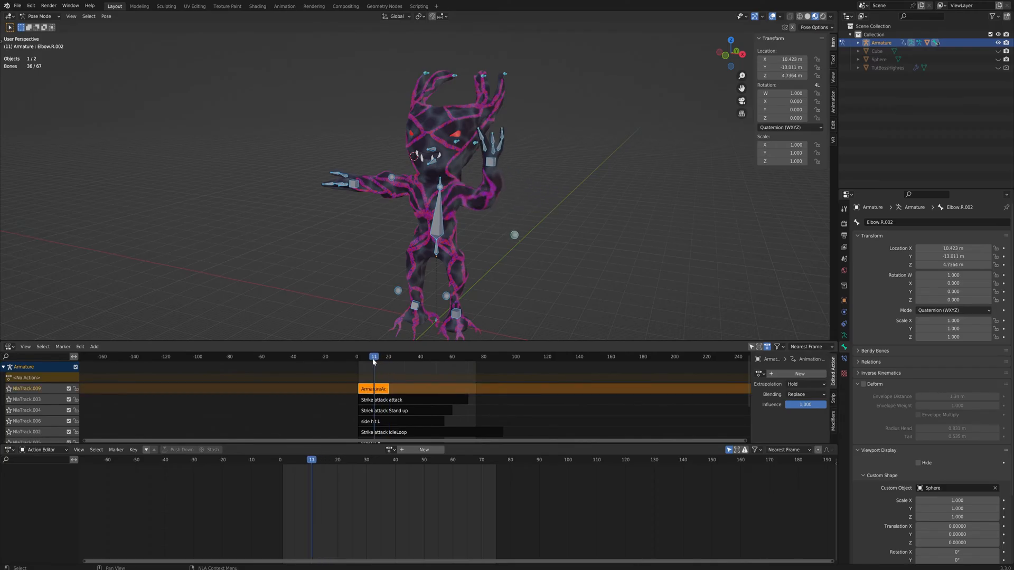
click(371, 356)
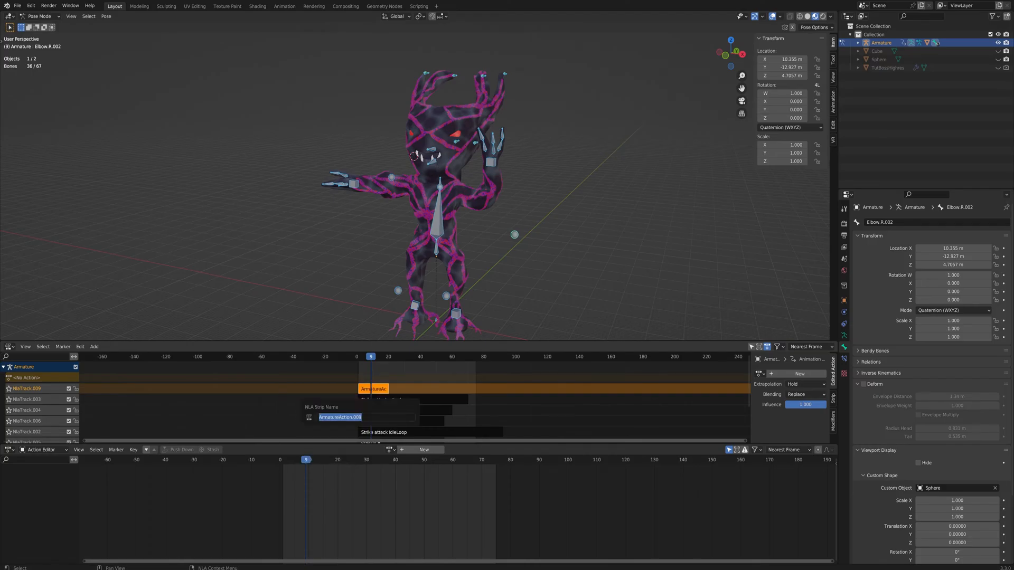
click(339, 416)
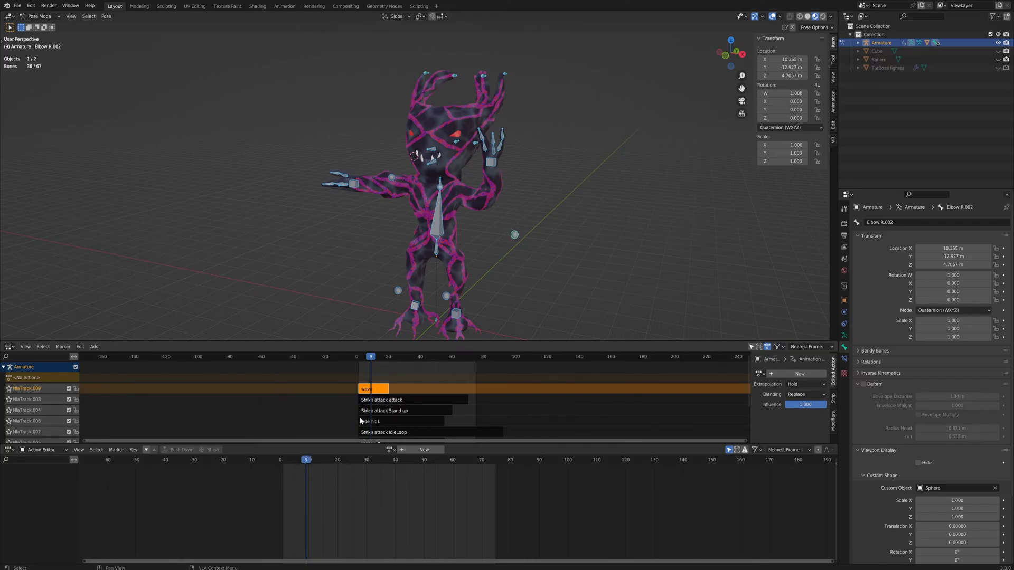
click(383, 393)
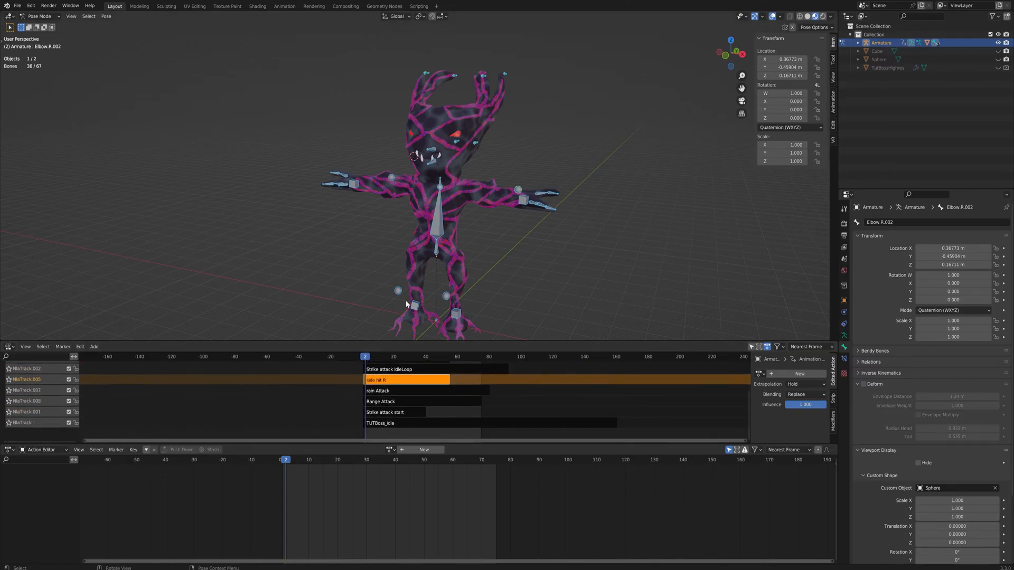
Step: Save TUTBoss.blend and bring up the File menu for export
key(ctrl+s)
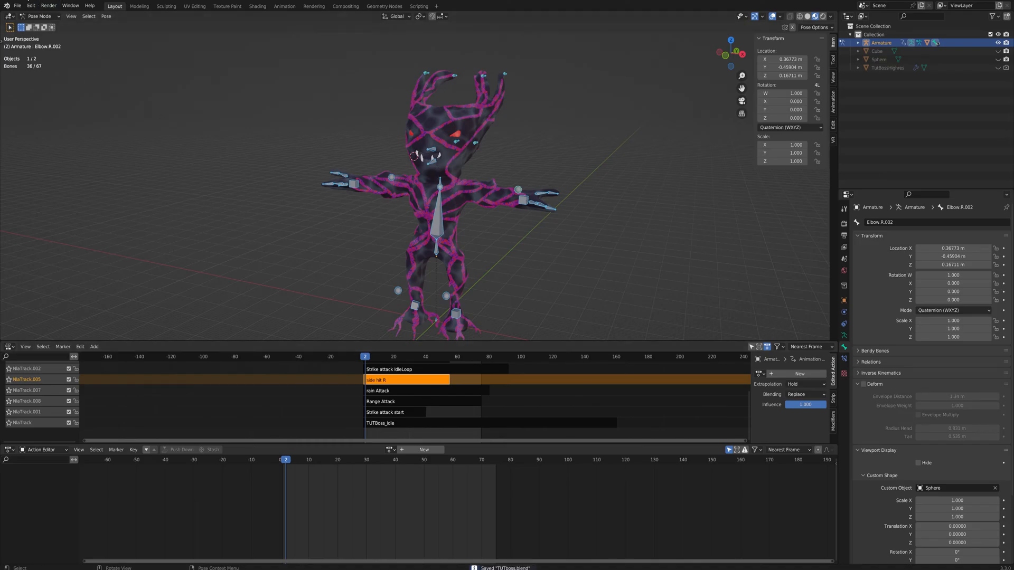
click(17, 6)
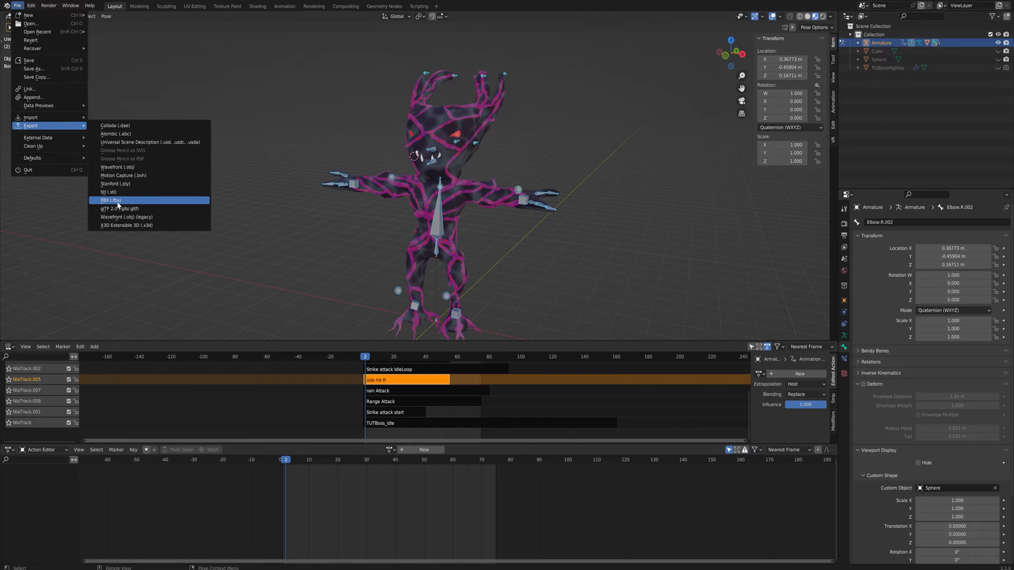
Step: Start the FBX export limited to Visible Objects with Only Deform Bones on and Add Leaf Bones off
click(109, 200)
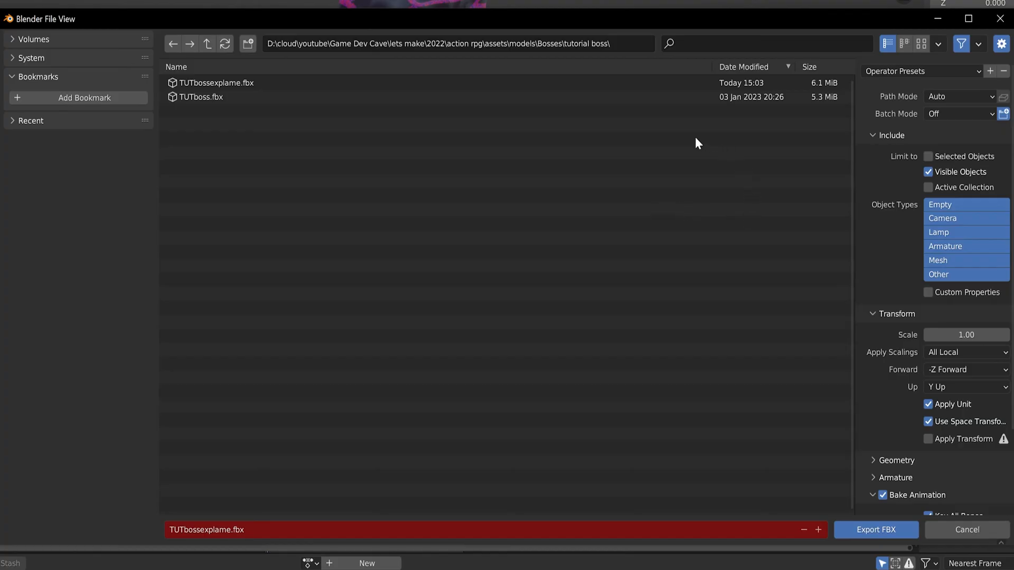
mouse_move(900, 142)
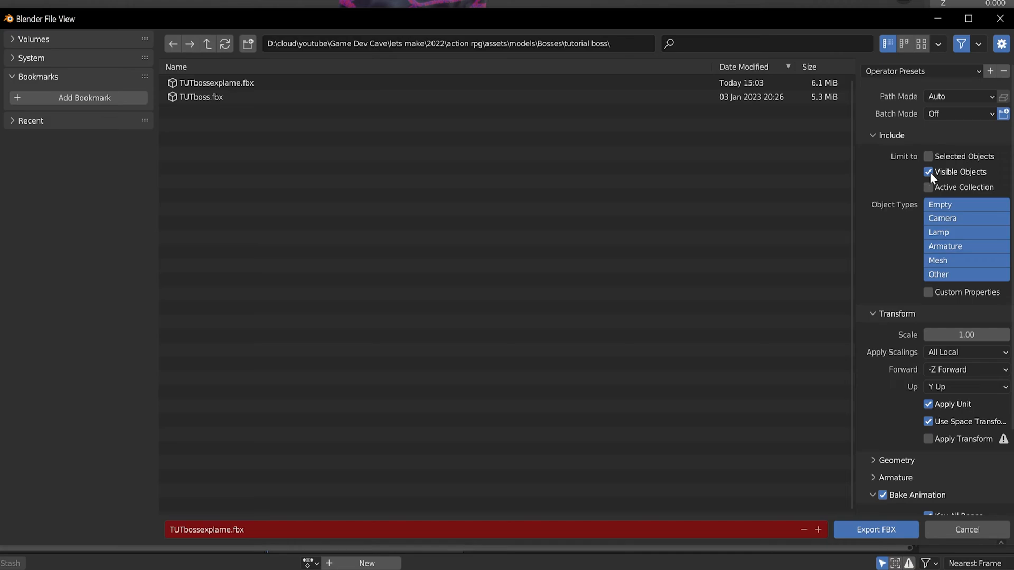
mouse_move(964, 187)
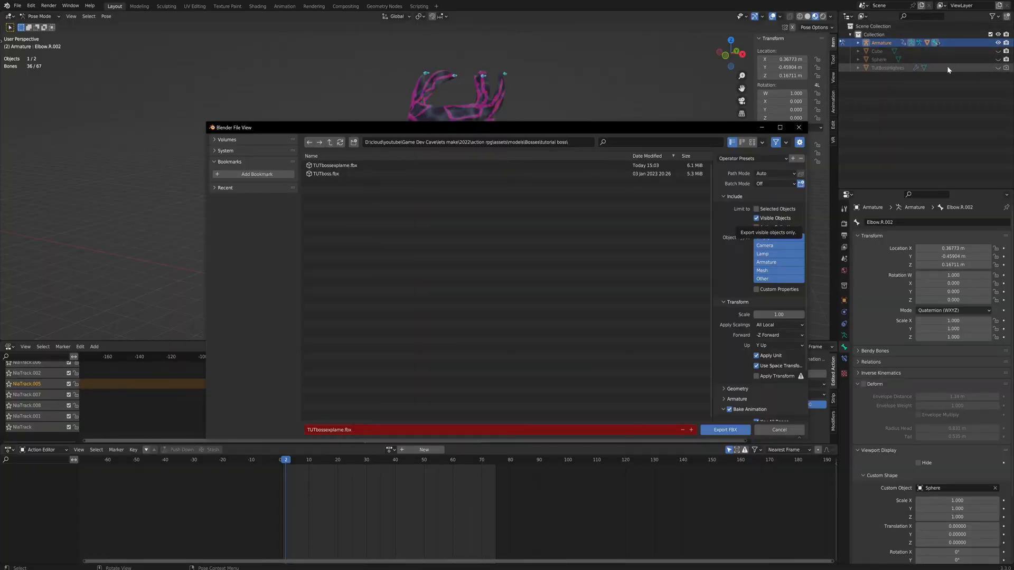
mouse_move(897, 73)
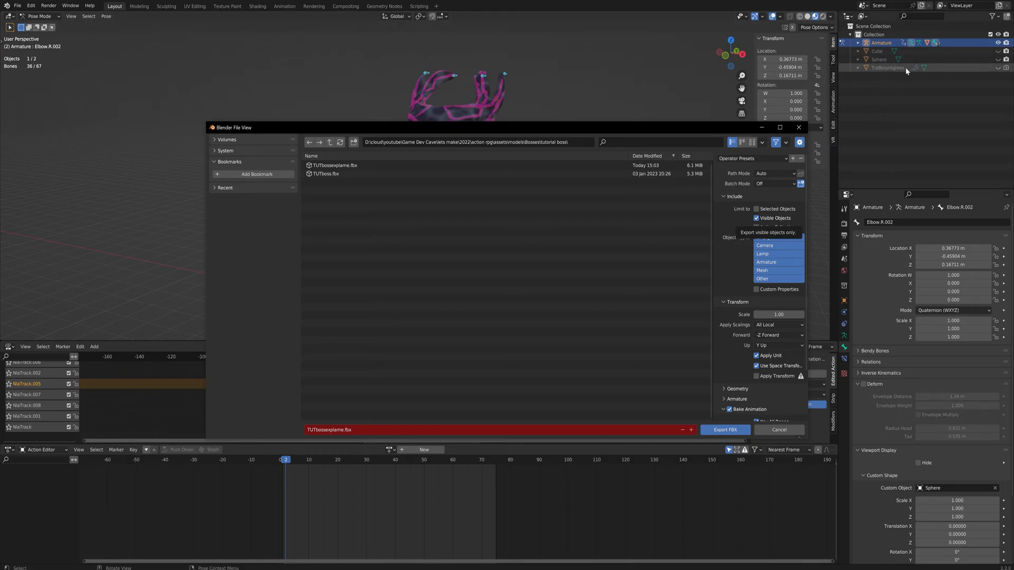
mouse_move(928, 64)
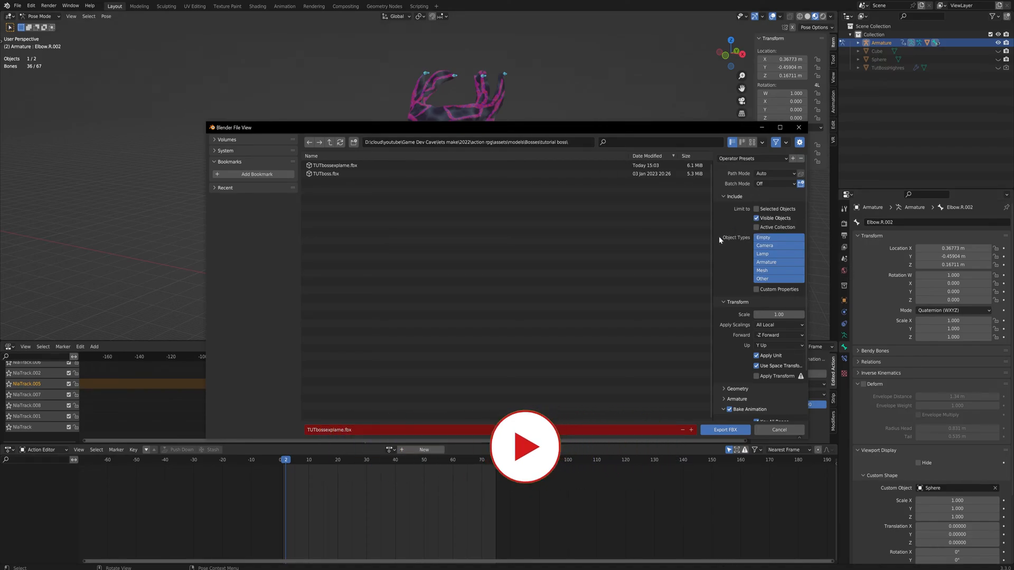
click(779, 127)
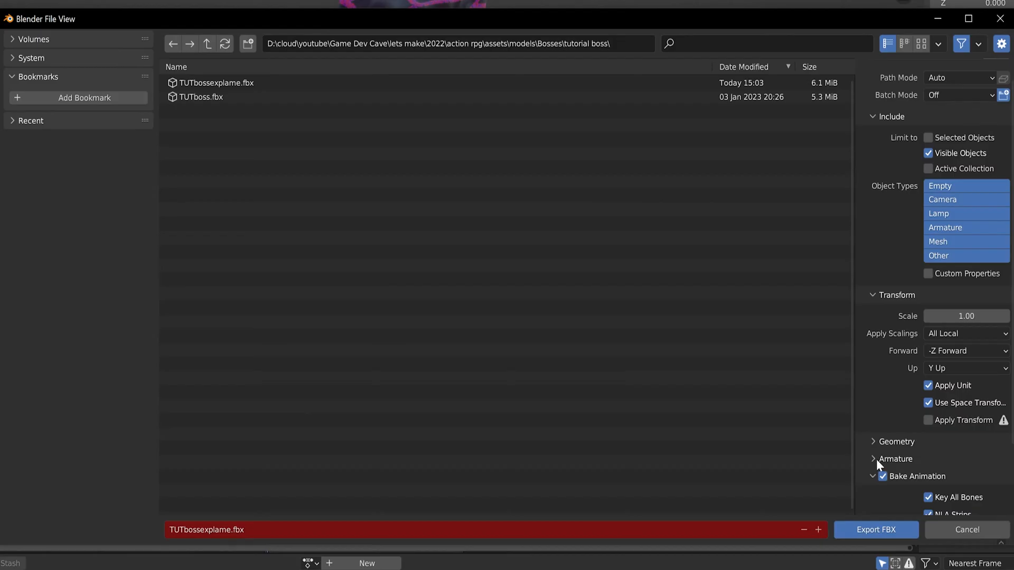
click(894, 459)
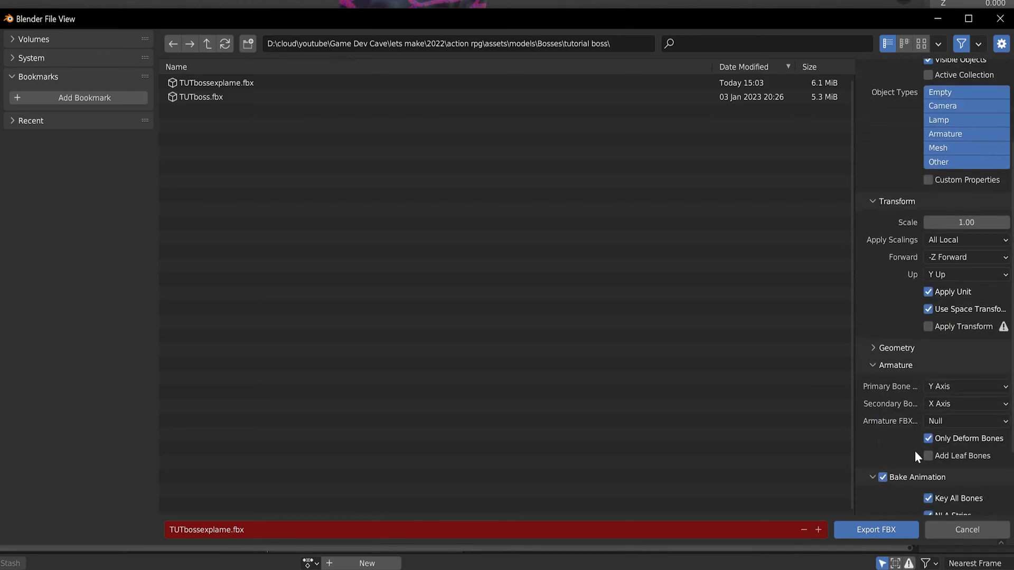
mouse_move(986, 445)
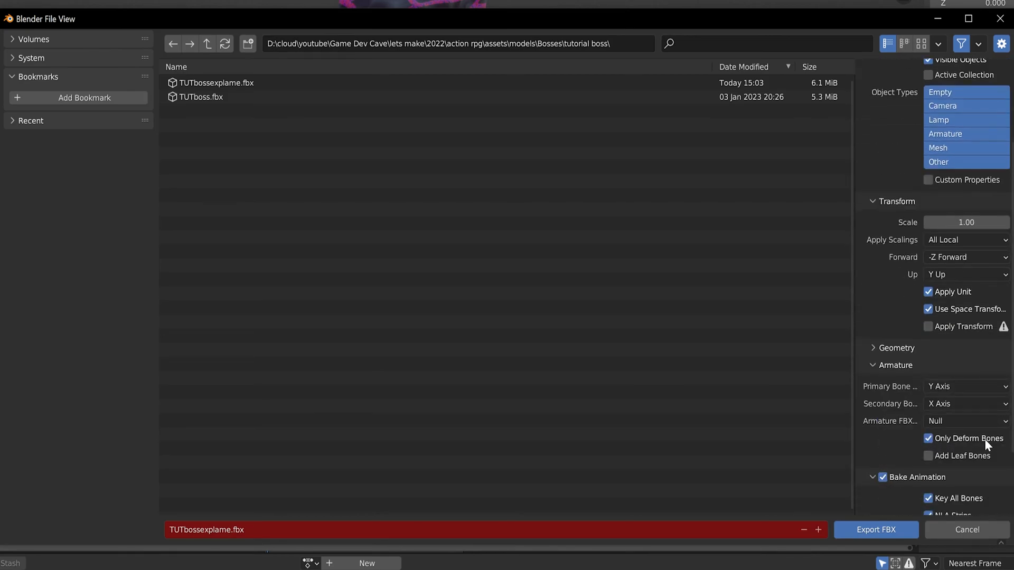
mouse_move(968, 439)
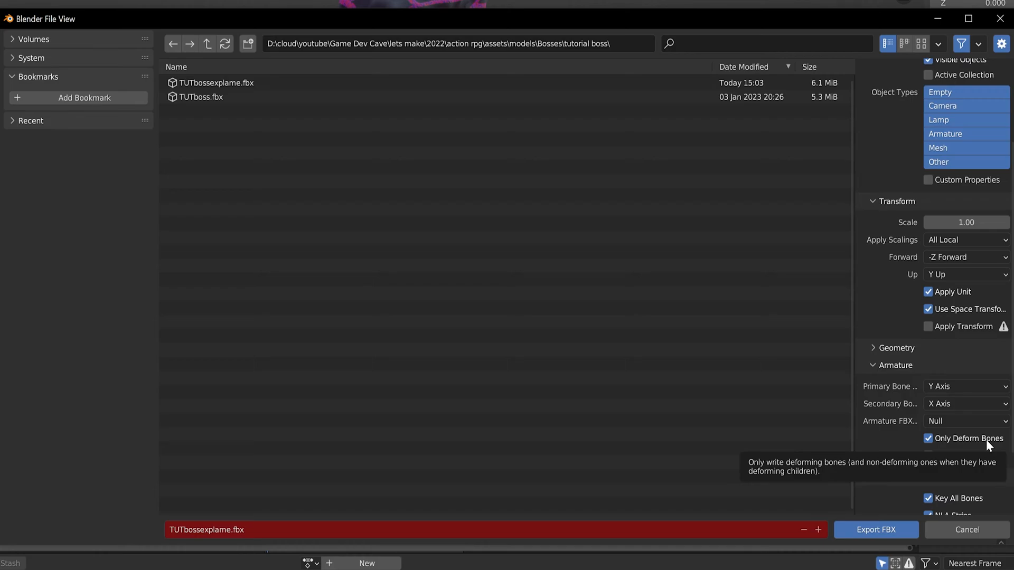
mouse_move(871, 466)
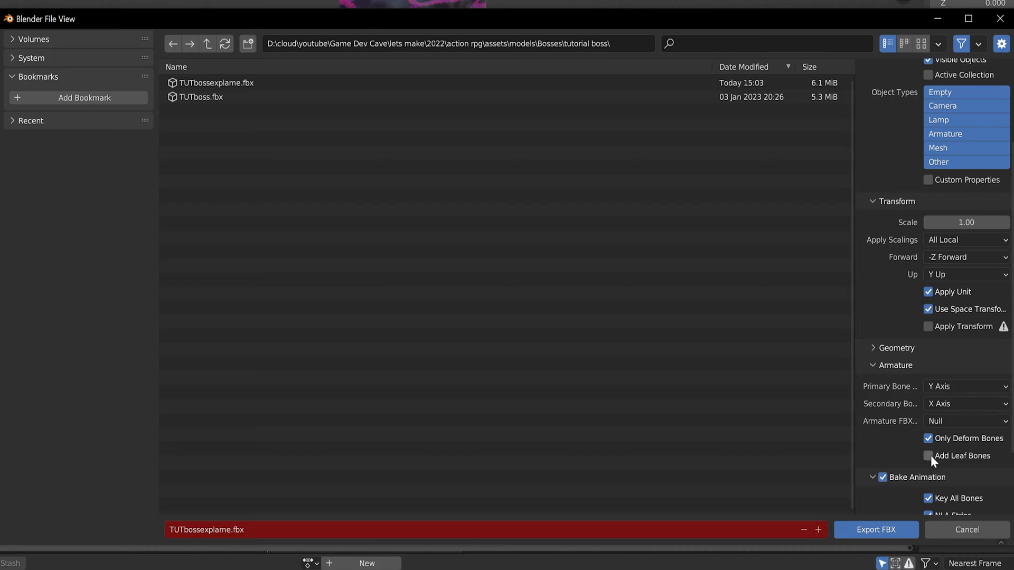
mouse_move(962, 456)
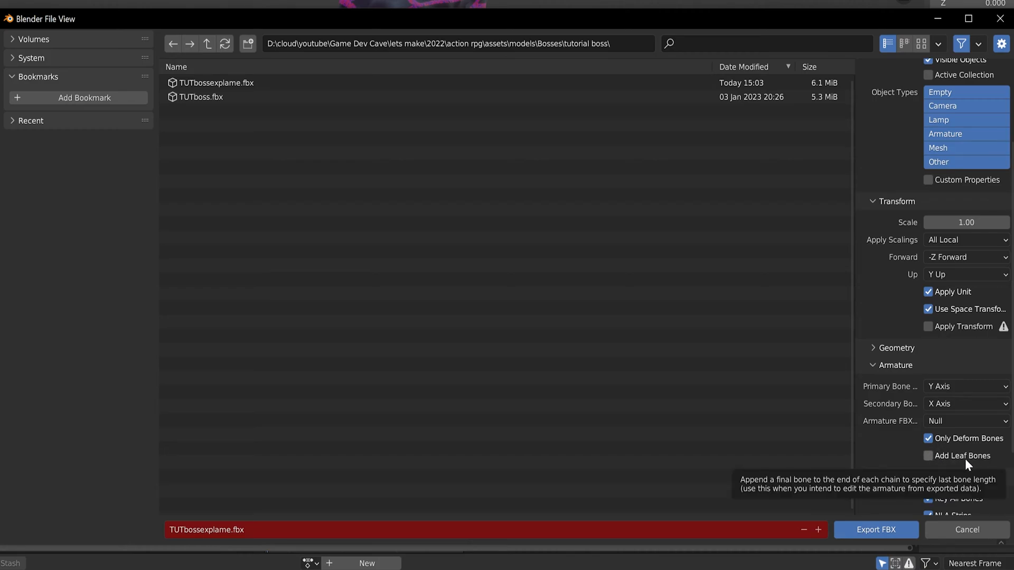
mouse_move(961, 461)
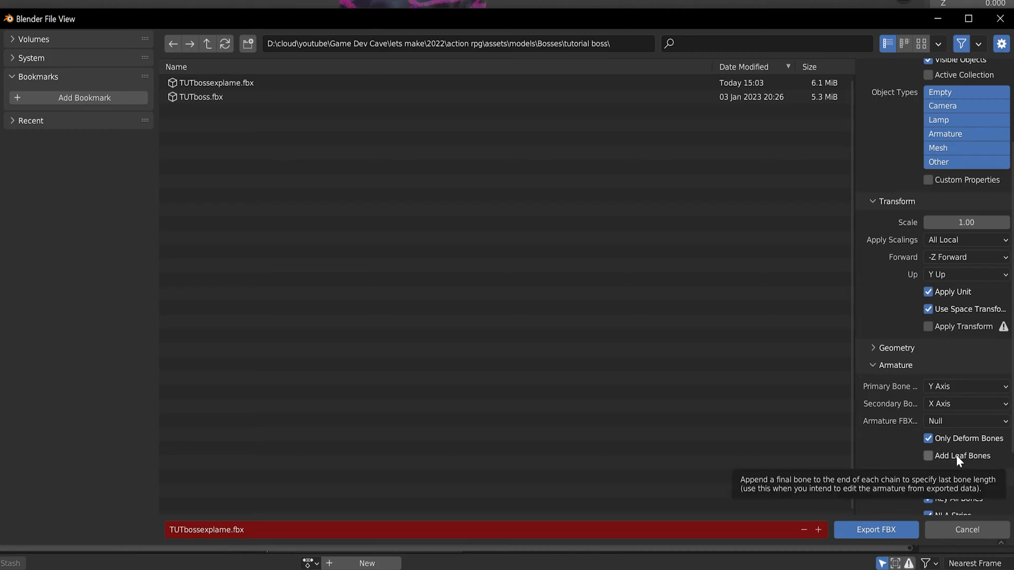
scroll(down, 3)
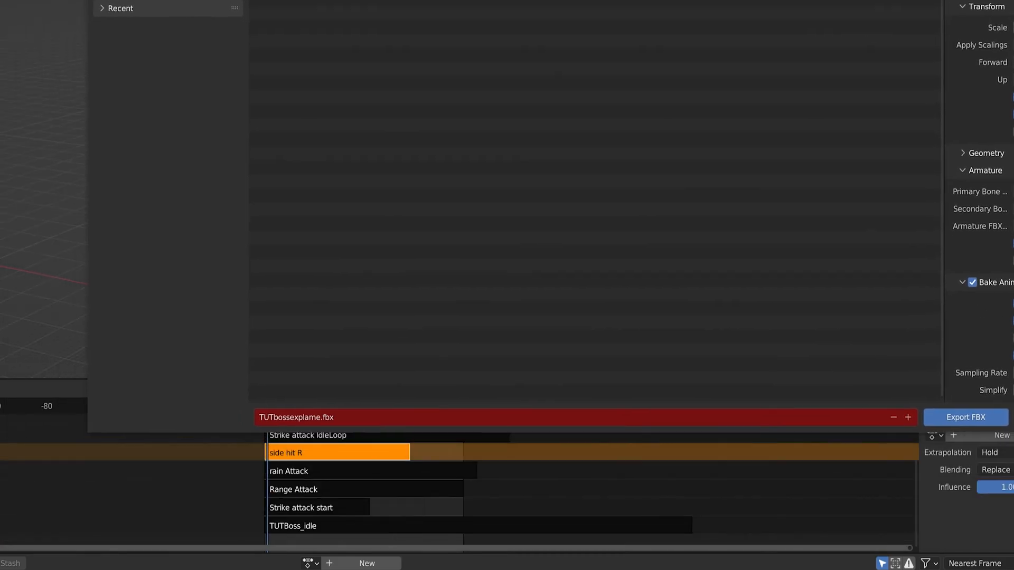
mouse_move(289, 409)
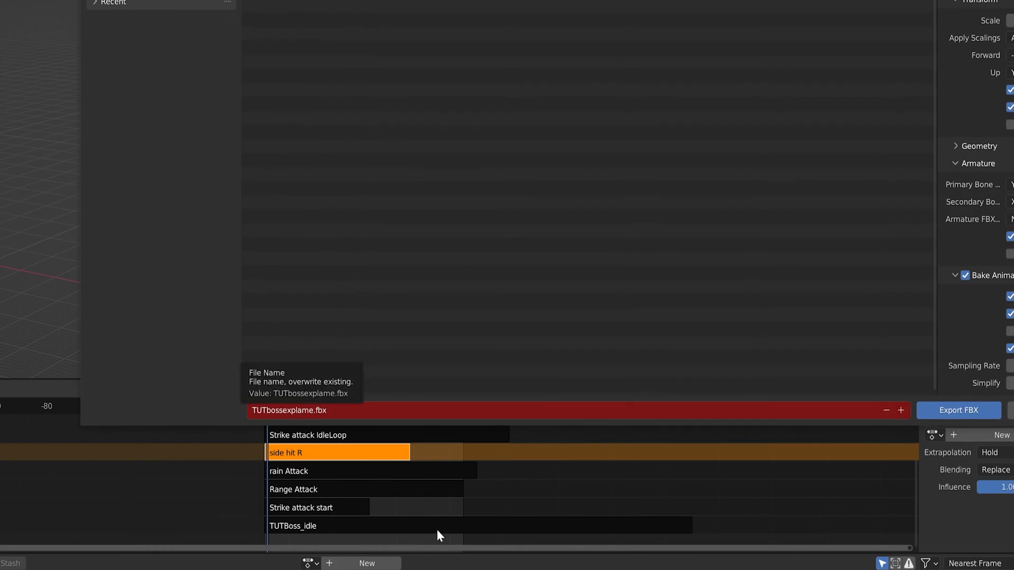
mouse_move(390, 454)
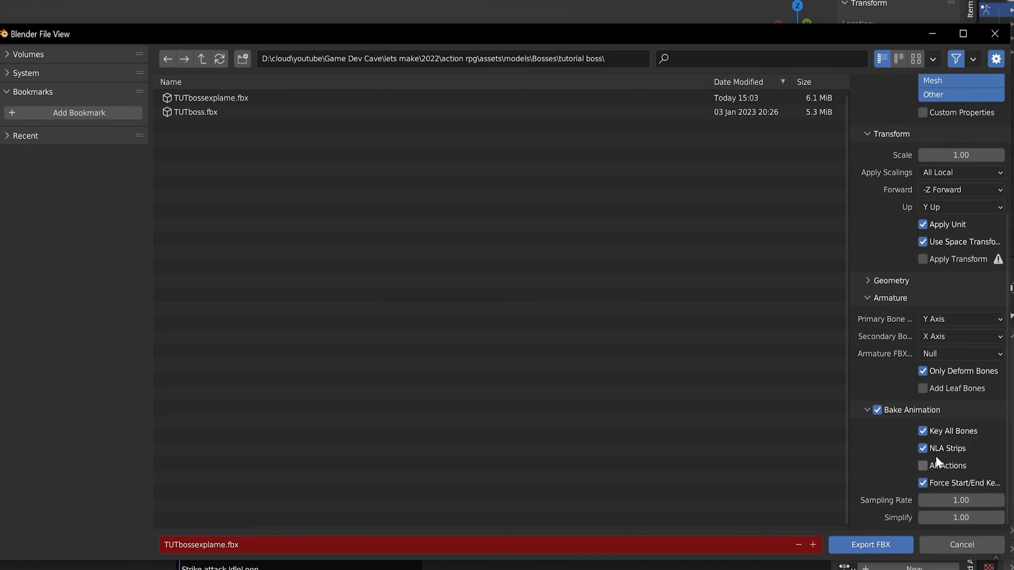
mouse_move(934, 451)
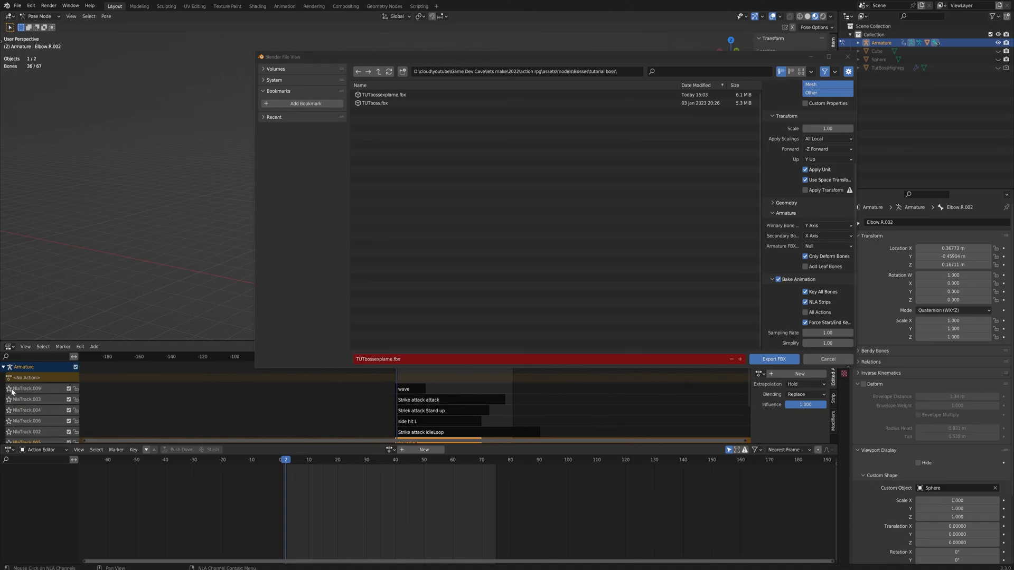
mouse_move(189, 426)
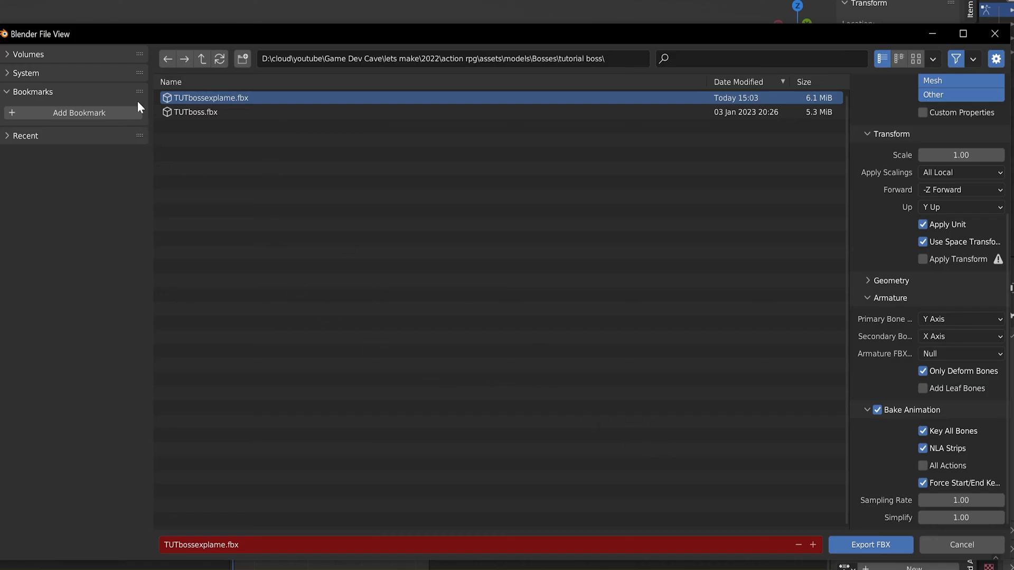
mouse_move(853, 564)
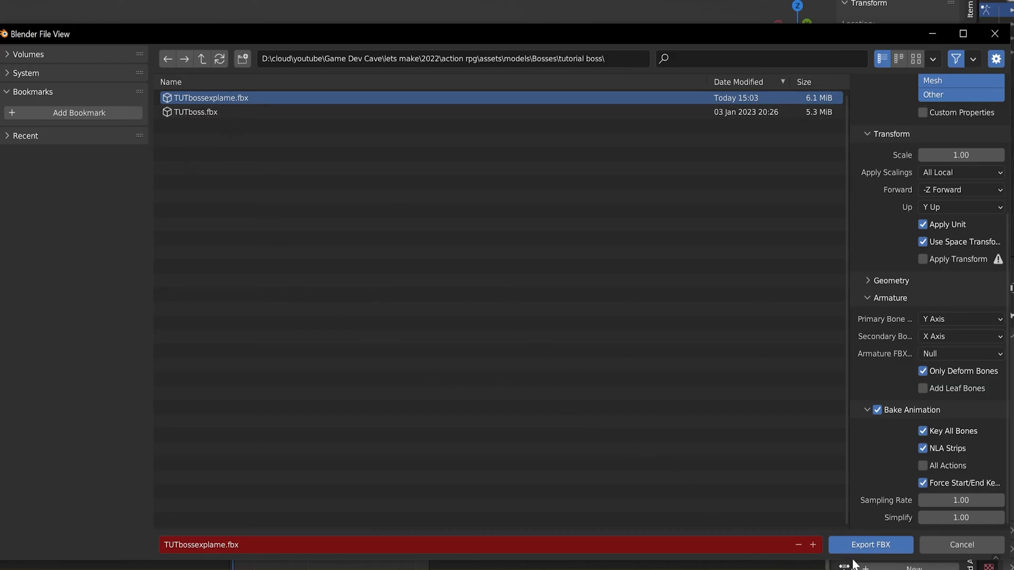
Step: Export TUTbossexplame.fbx baking animation from NLA strips rather than all actions
click(871, 545)
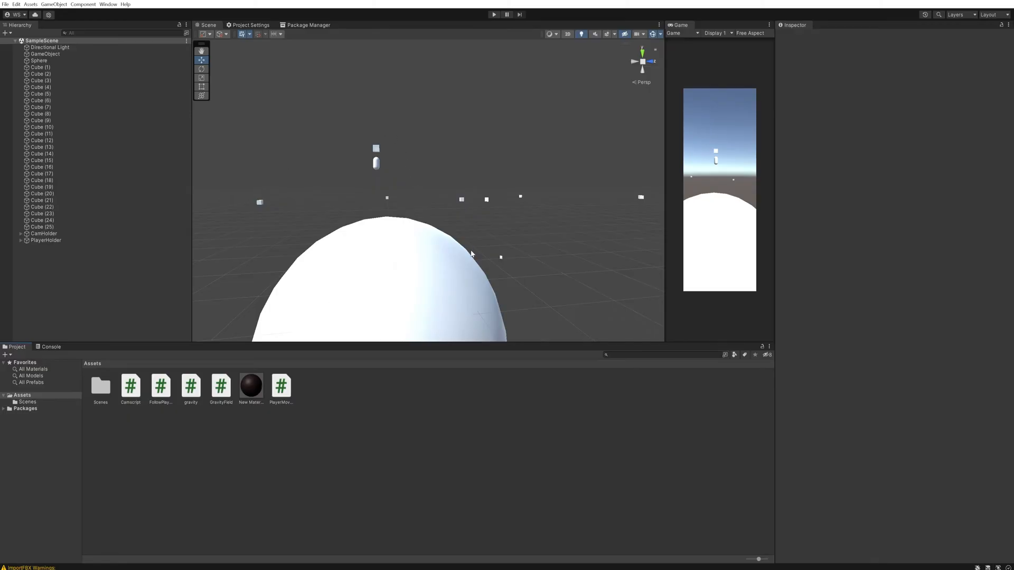
mouse_move(390, 226)
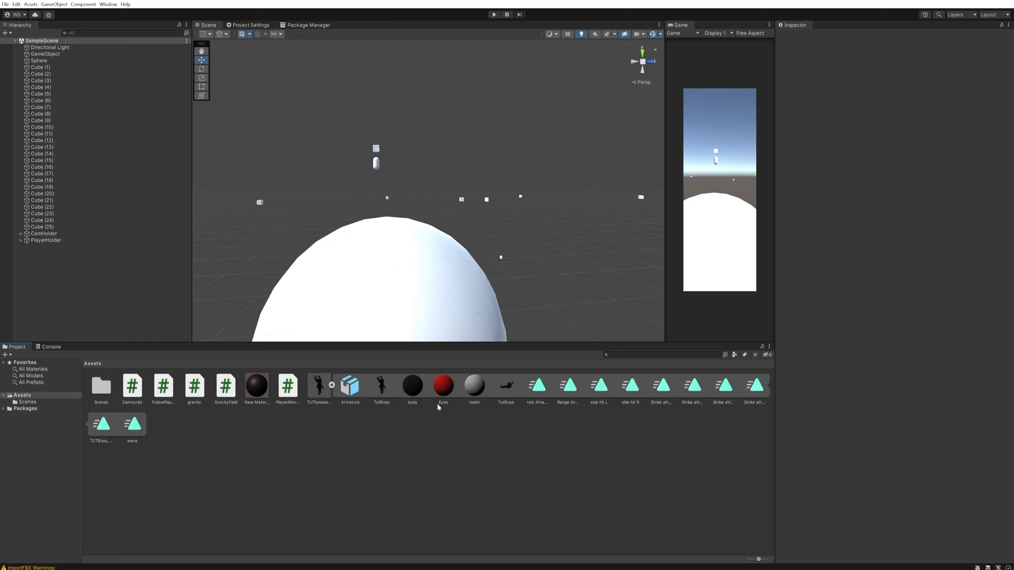
Step: Preview the Strike attack Stand up and start clips, then show the boss model's import settings
click(536, 386)
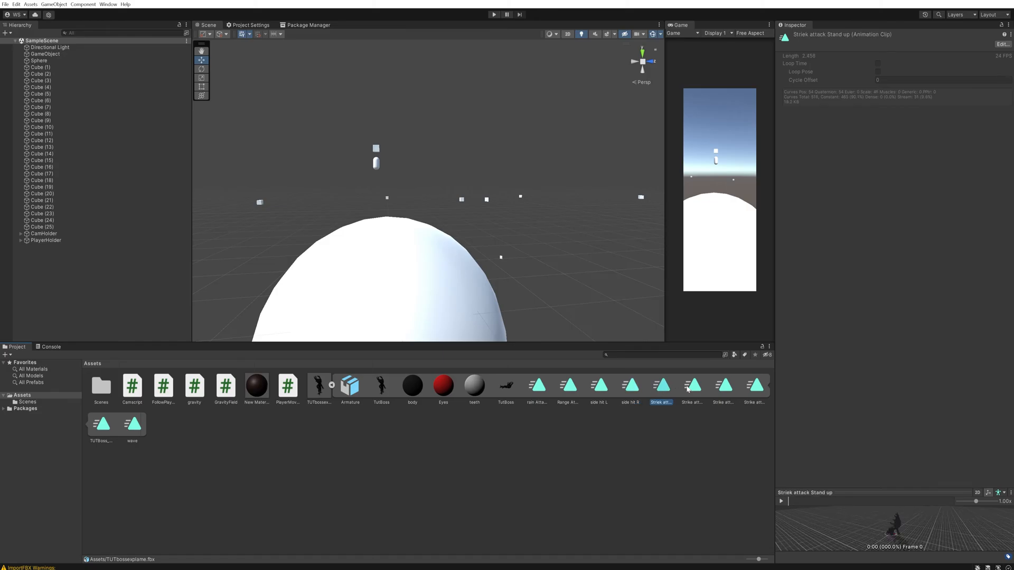
click(754, 385)
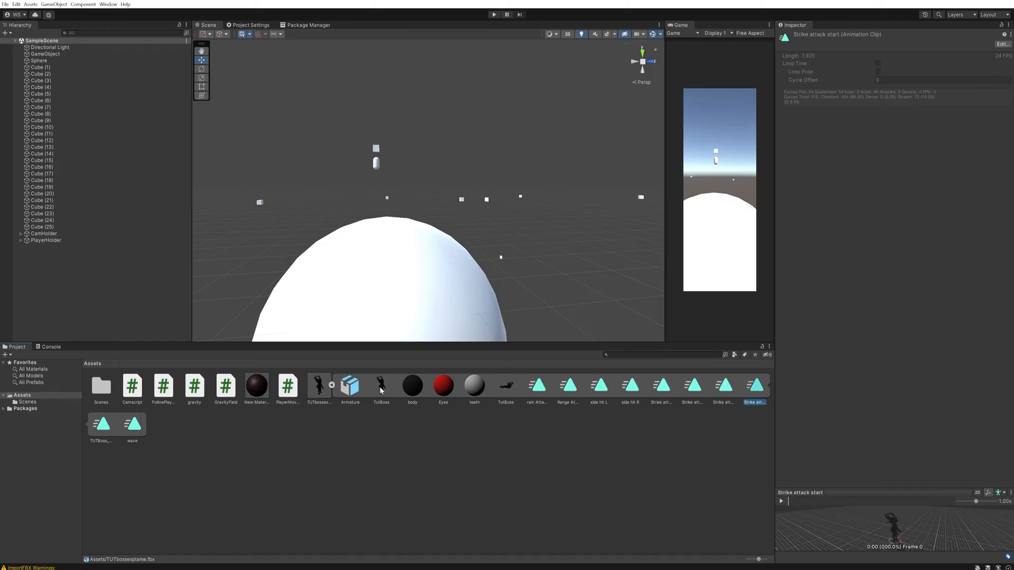
click(318, 384)
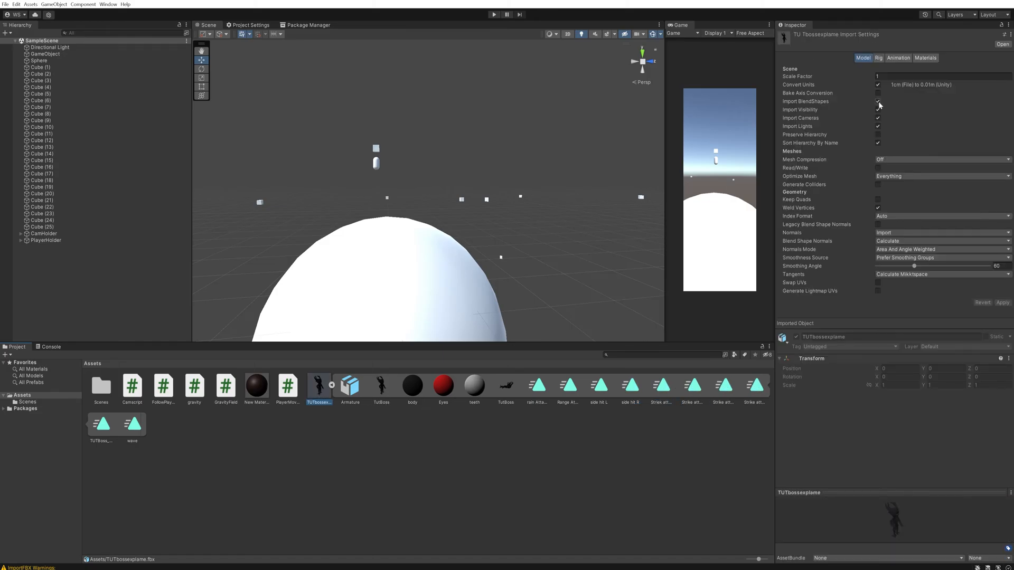
Step: Review the Animation clips list and inspect the wave clip (frames 0–19)
click(898, 57)
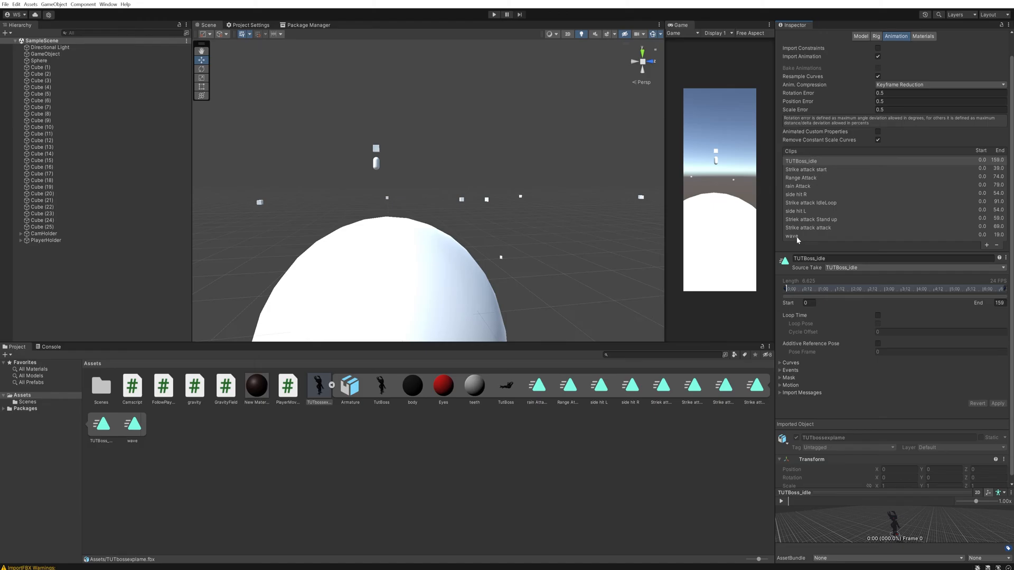
mouse_move(792, 240)
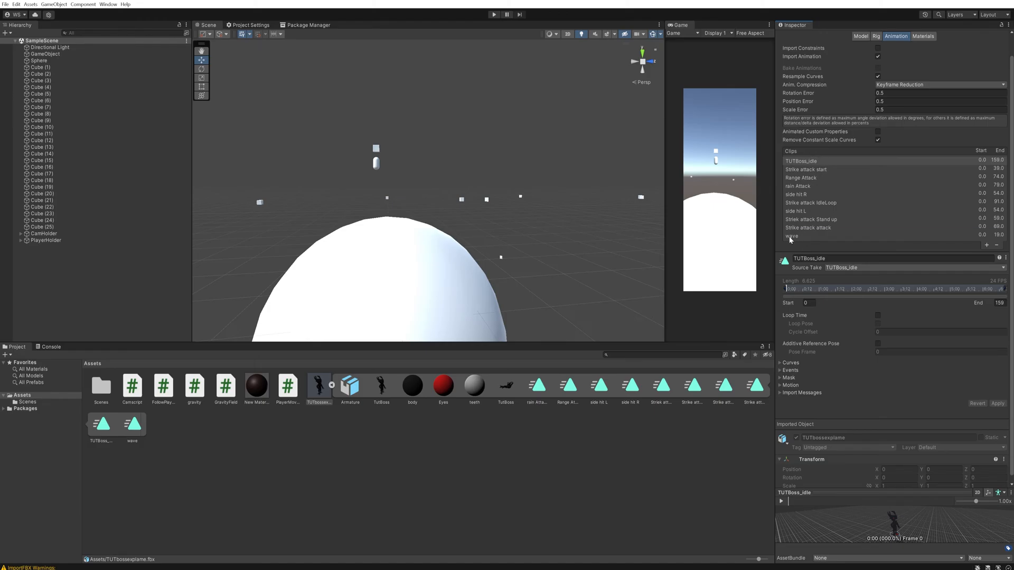
click(792, 236)
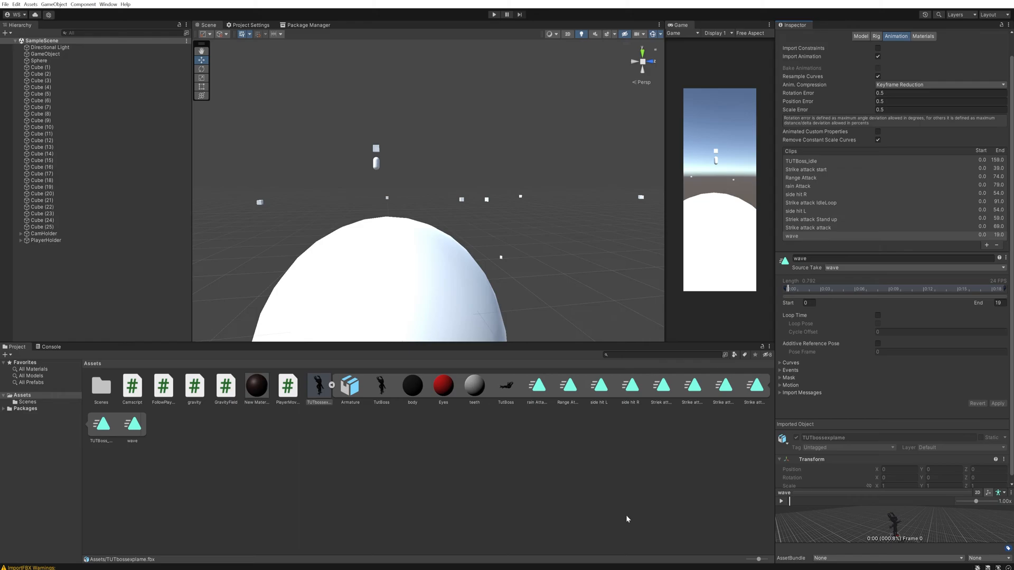
mouse_move(572, 477)
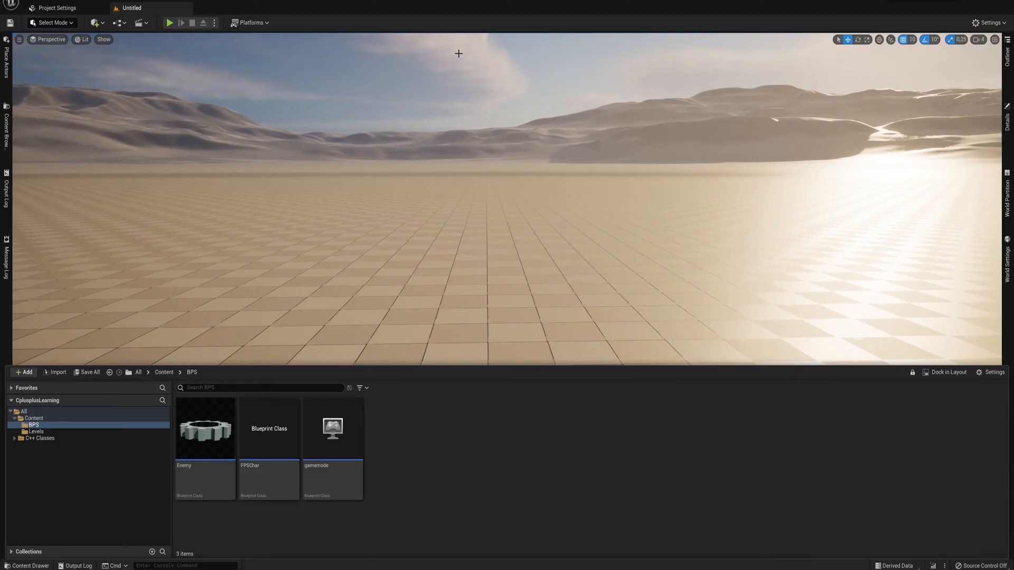
mouse_move(597, 260)
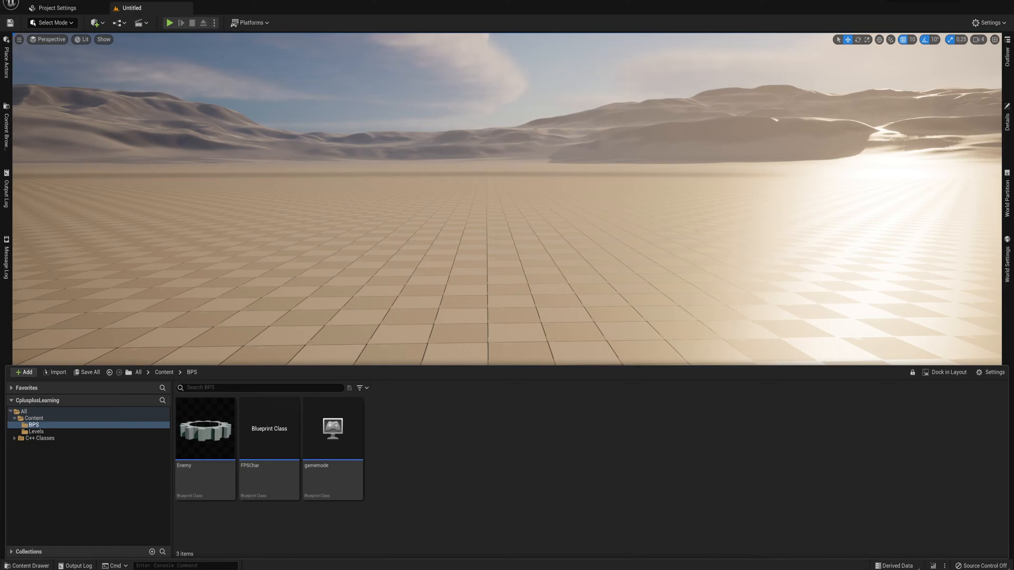
mouse_move(5, 481)
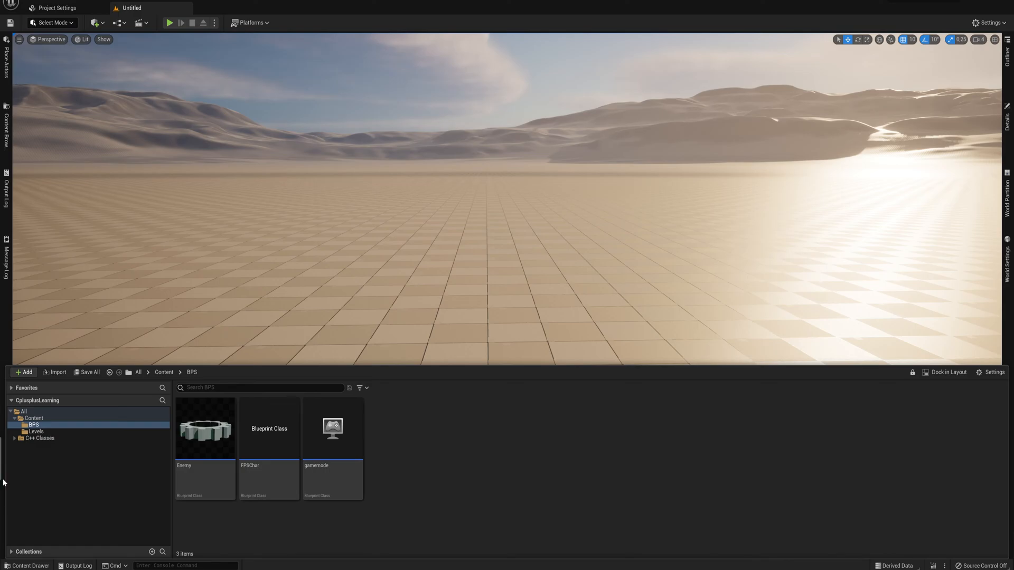
click(57, 372)
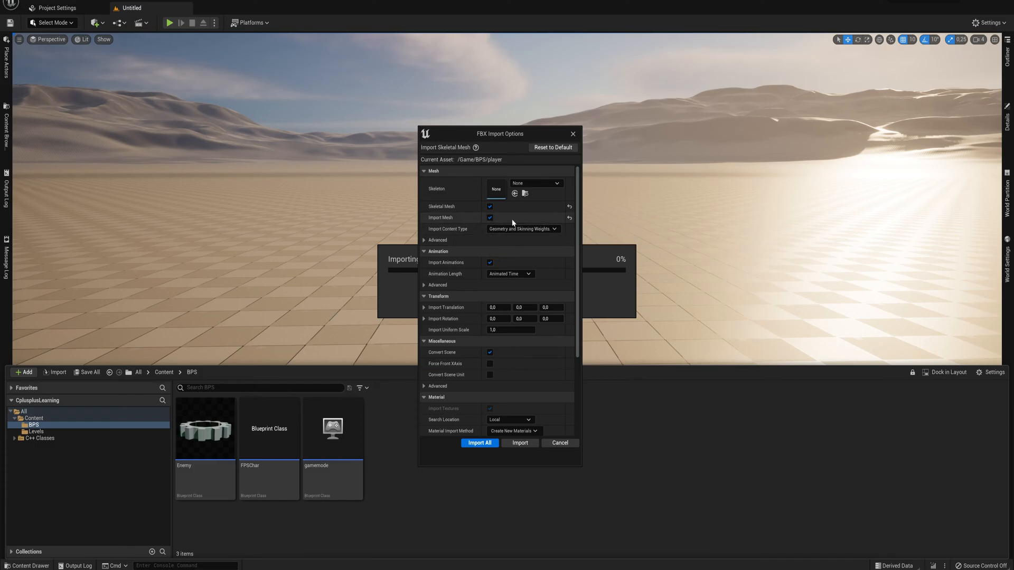
mouse_move(465, 179)
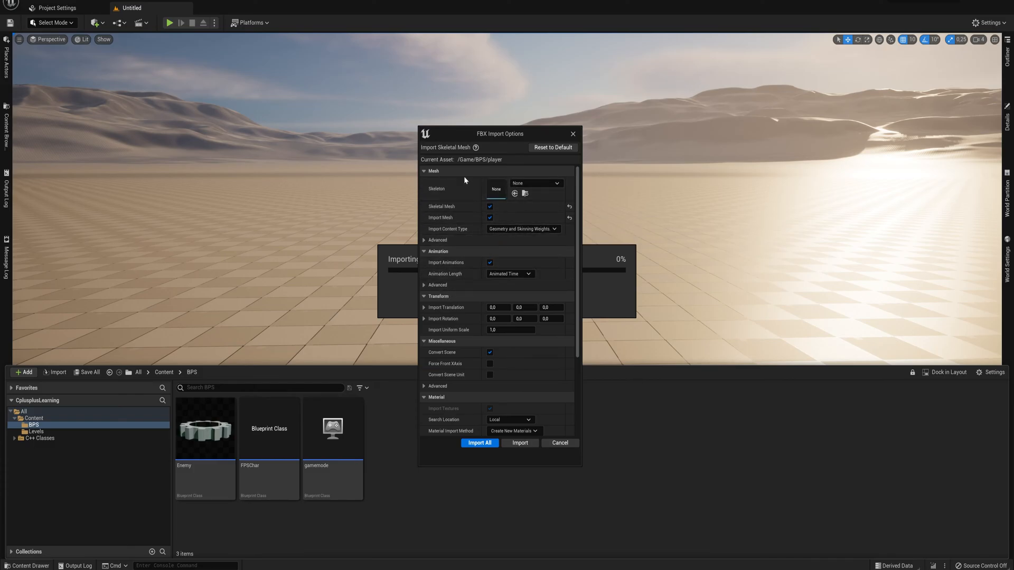
mouse_move(433, 266)
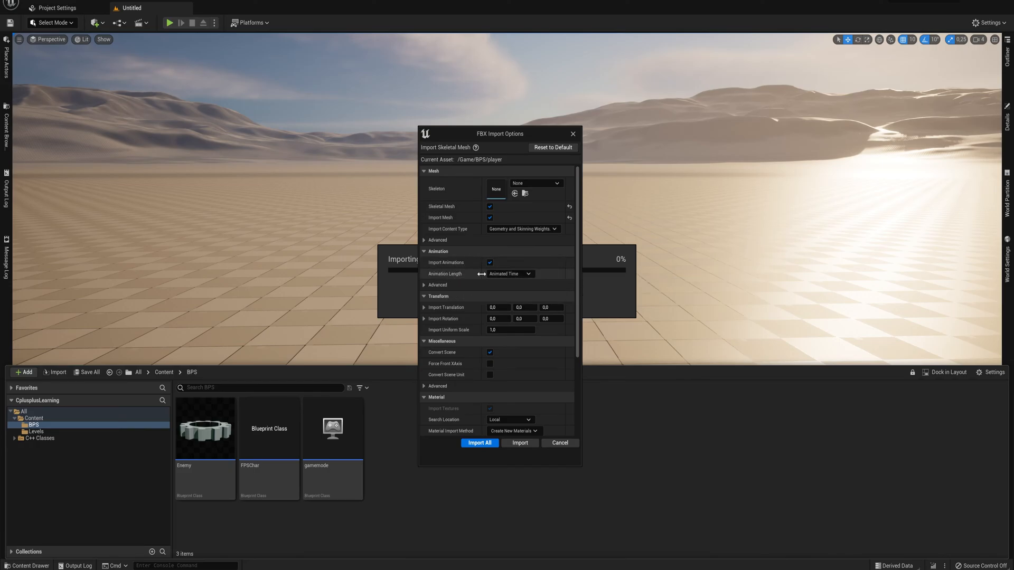
Step: Keep Animation Length at Animated Time and Import All the player FBX with its animations
click(509, 273)
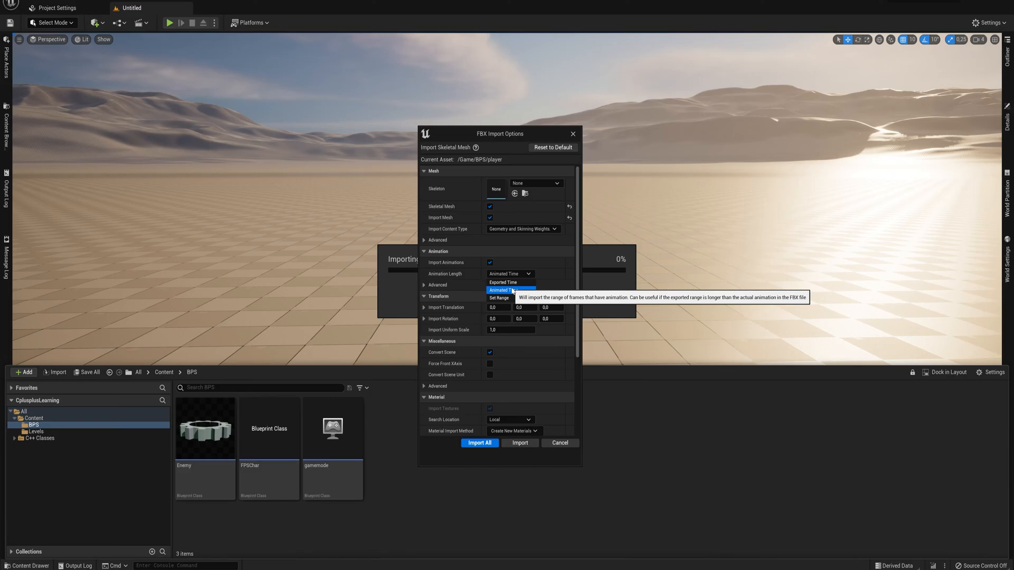
mouse_move(502, 282)
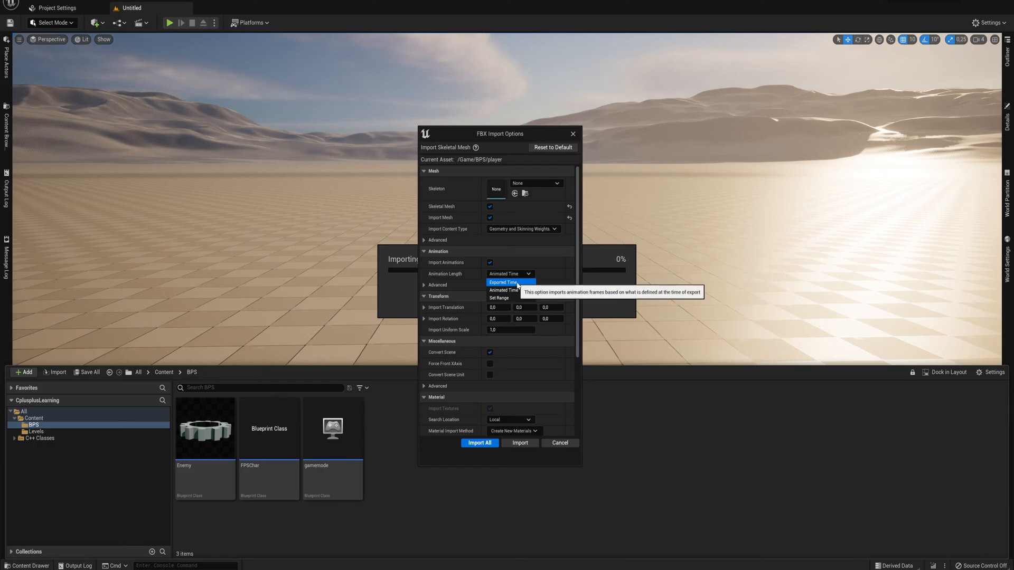
click(508, 273)
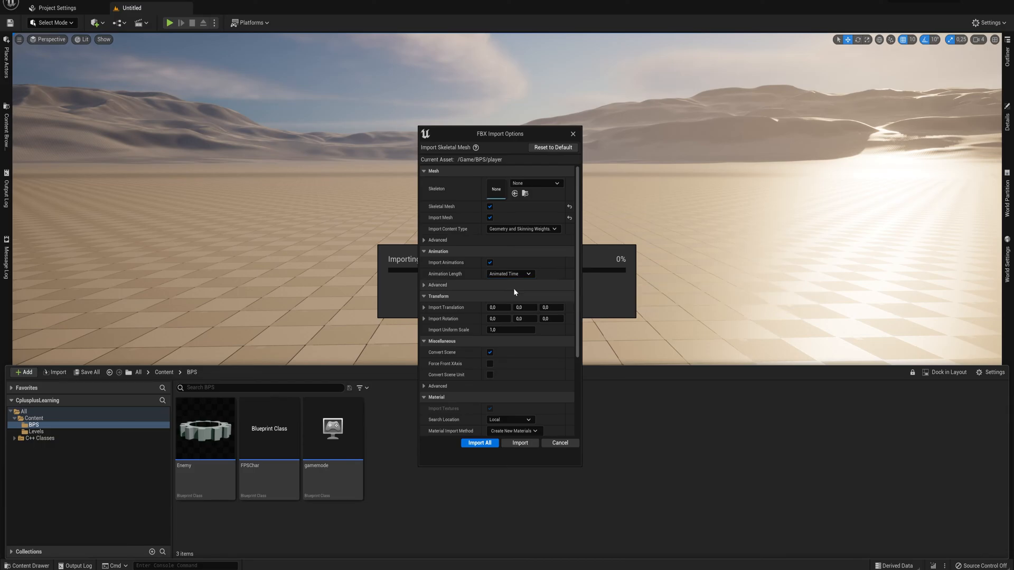
click(479, 442)
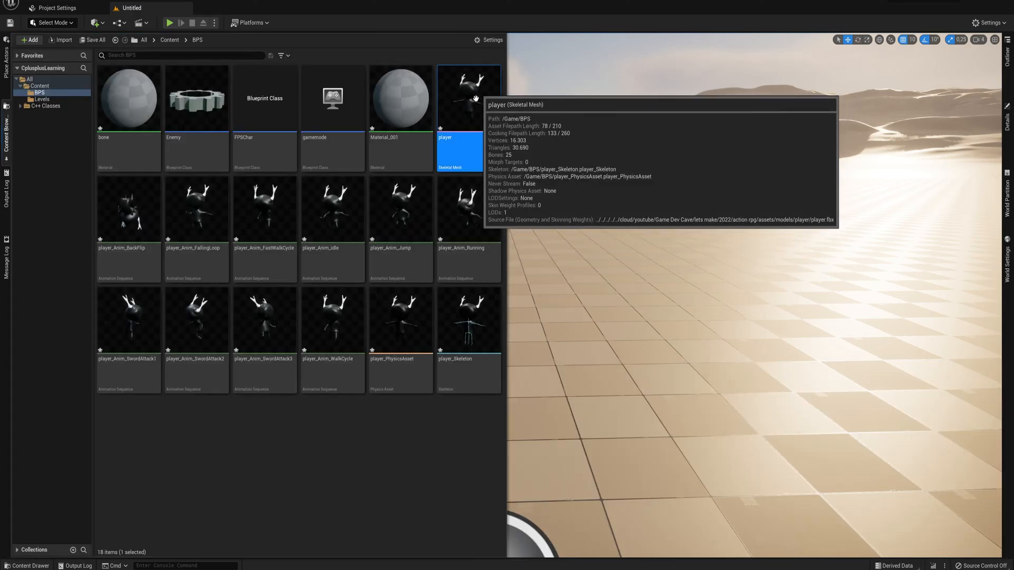
mouse_move(165, 275)
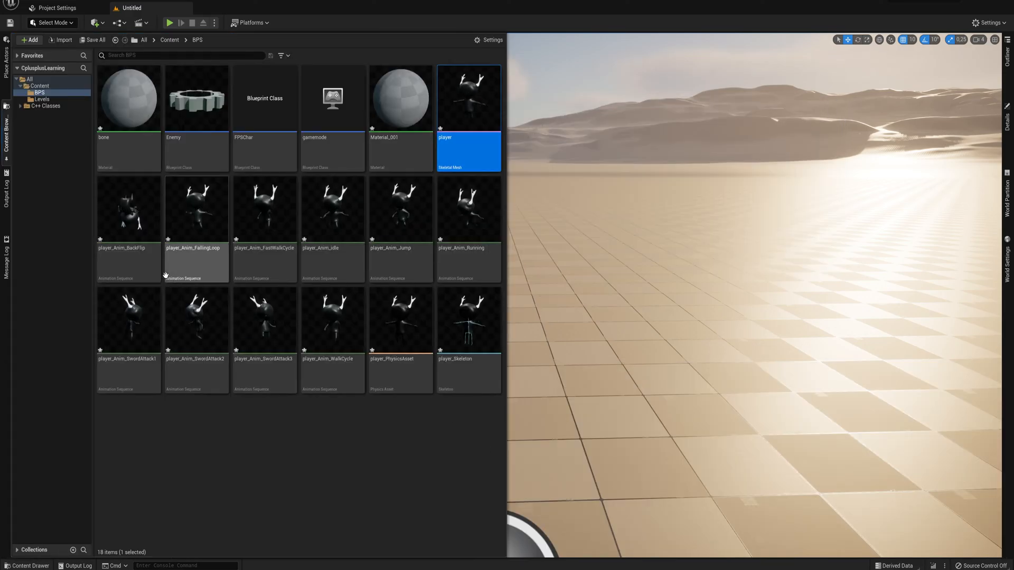
mouse_move(421, 252)
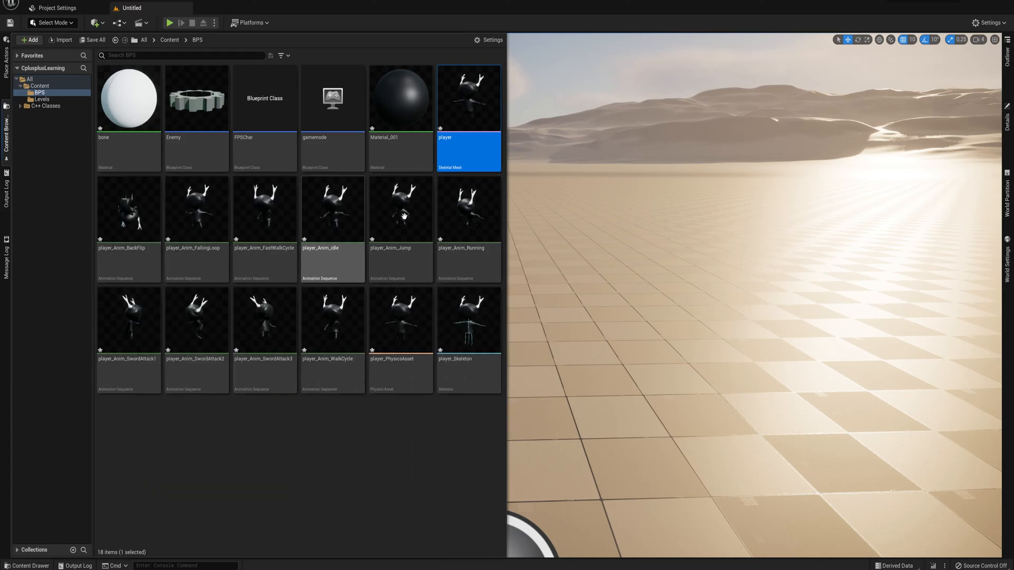
mouse_move(425, 476)
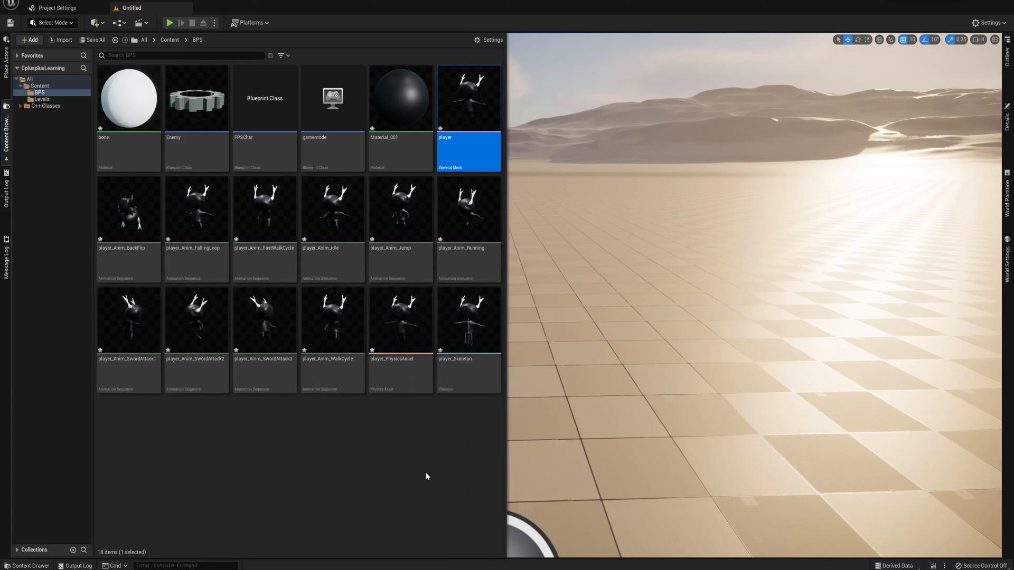